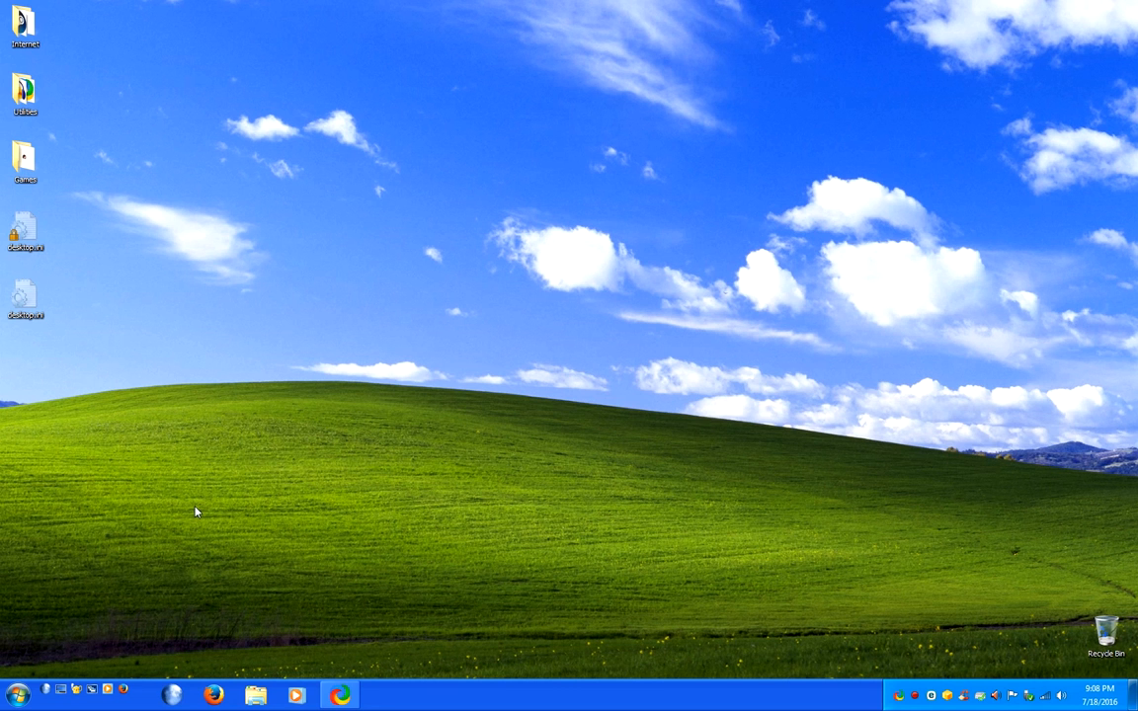
mouse_move(114, 521)
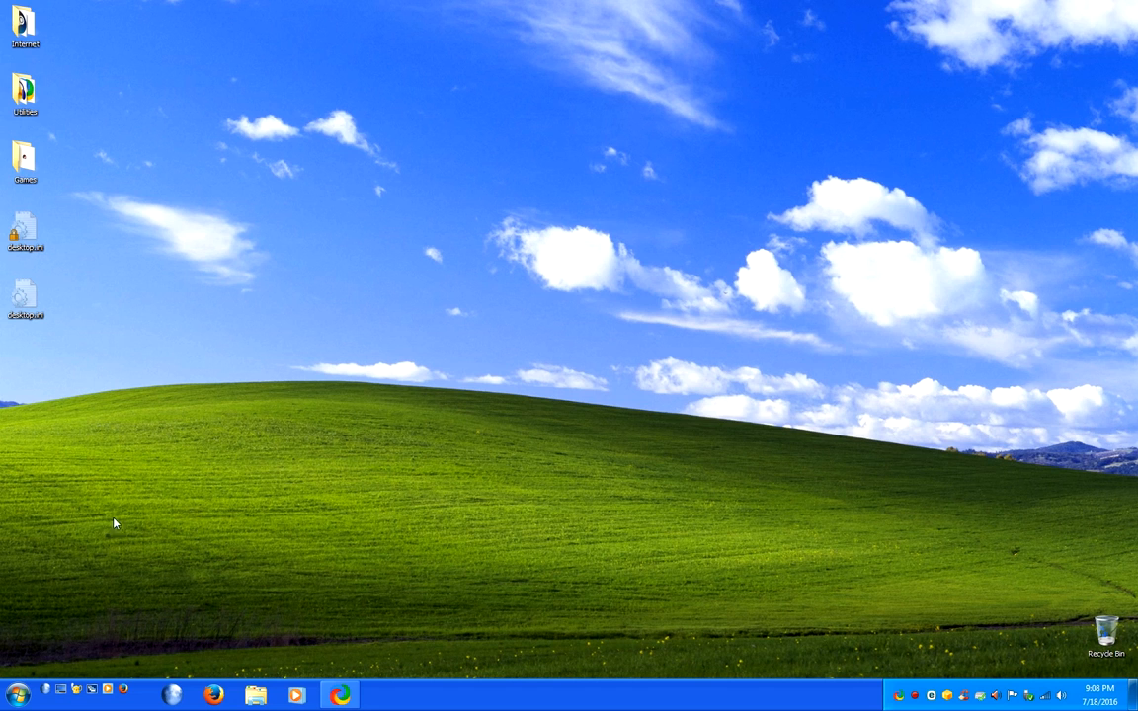
mouse_move(19, 687)
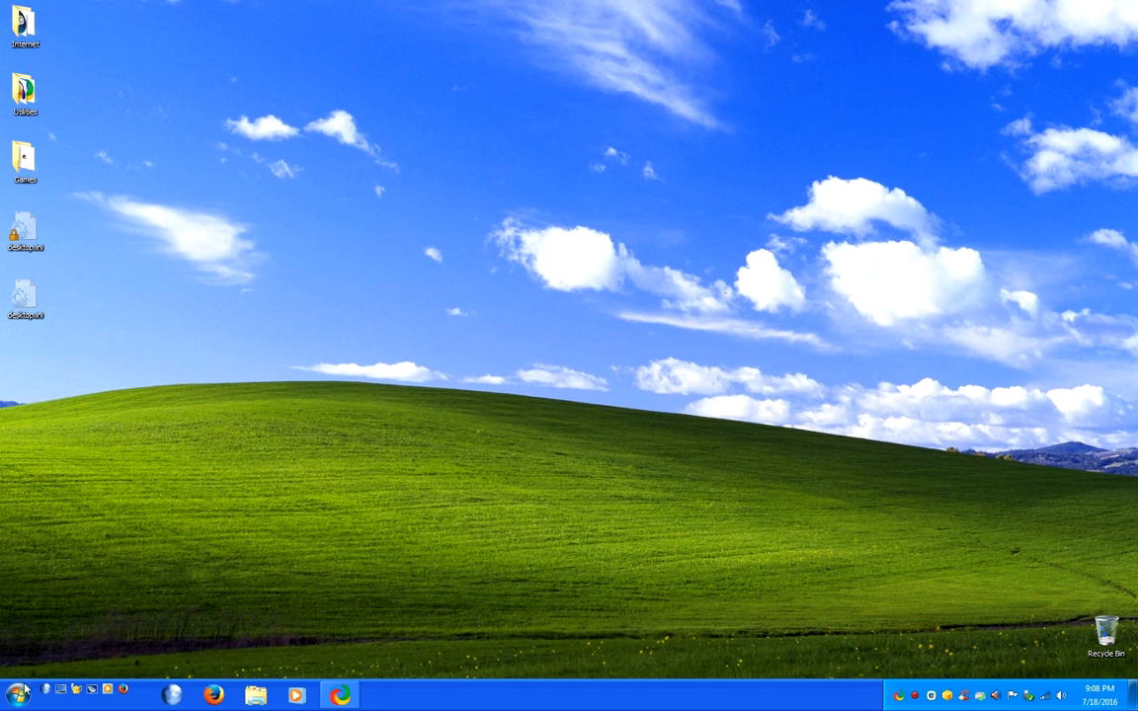
Step: Launch Firefox from the taskbar
left_click(18, 695)
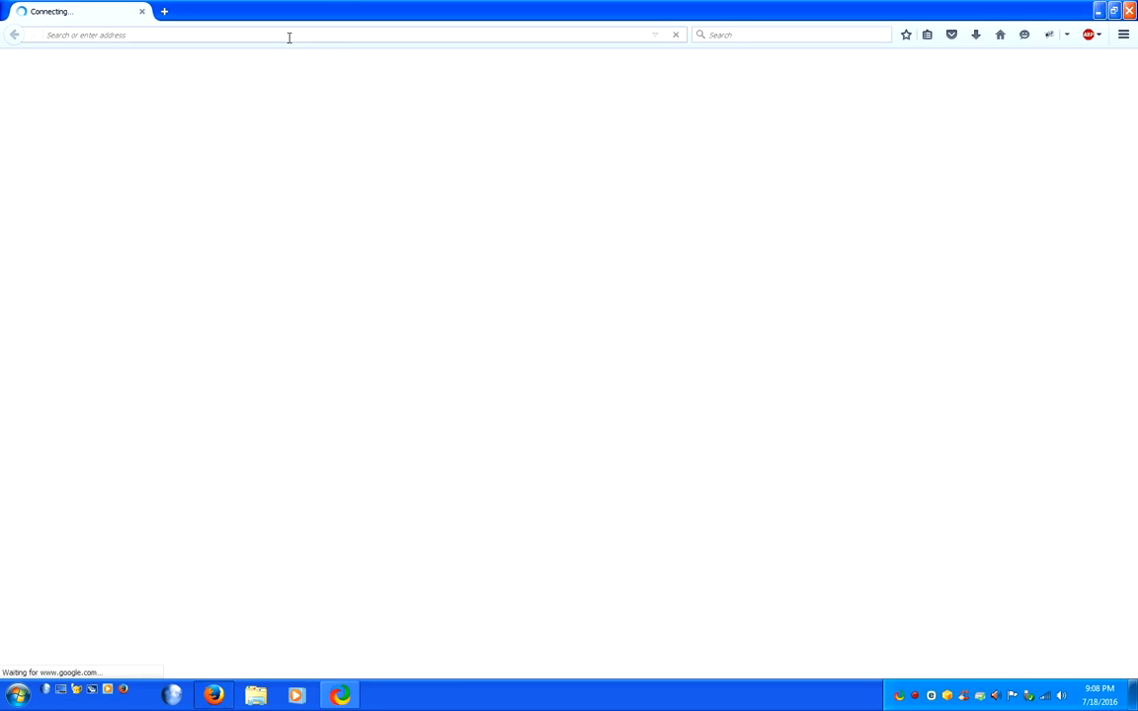
Step: Go to winxp4life.tk and follow the guide's link to the Classic Shell home page
type("winxp4life.tk/")
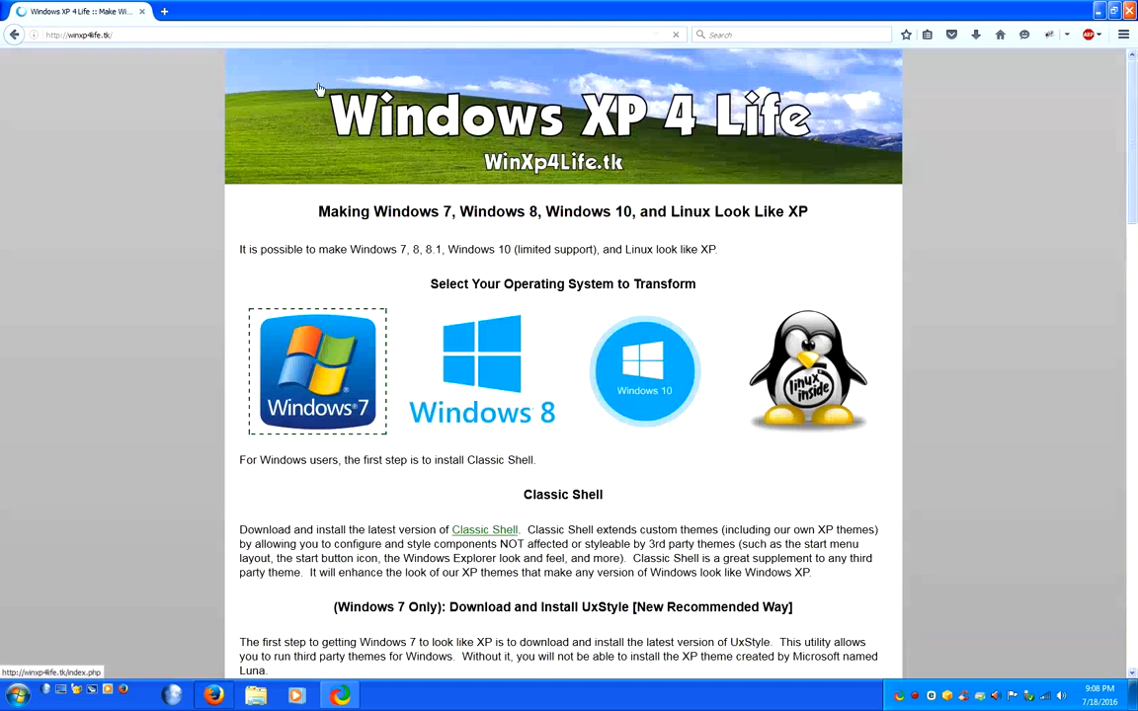
scroll("down", 3)
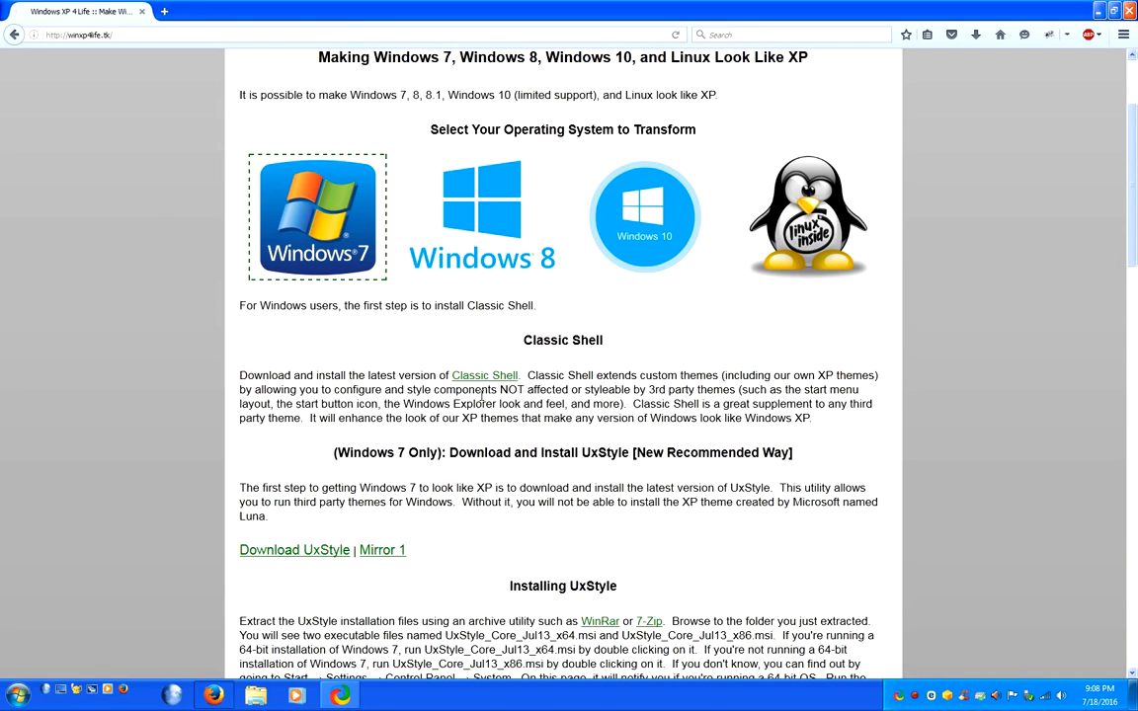
mouse_move(484, 375)
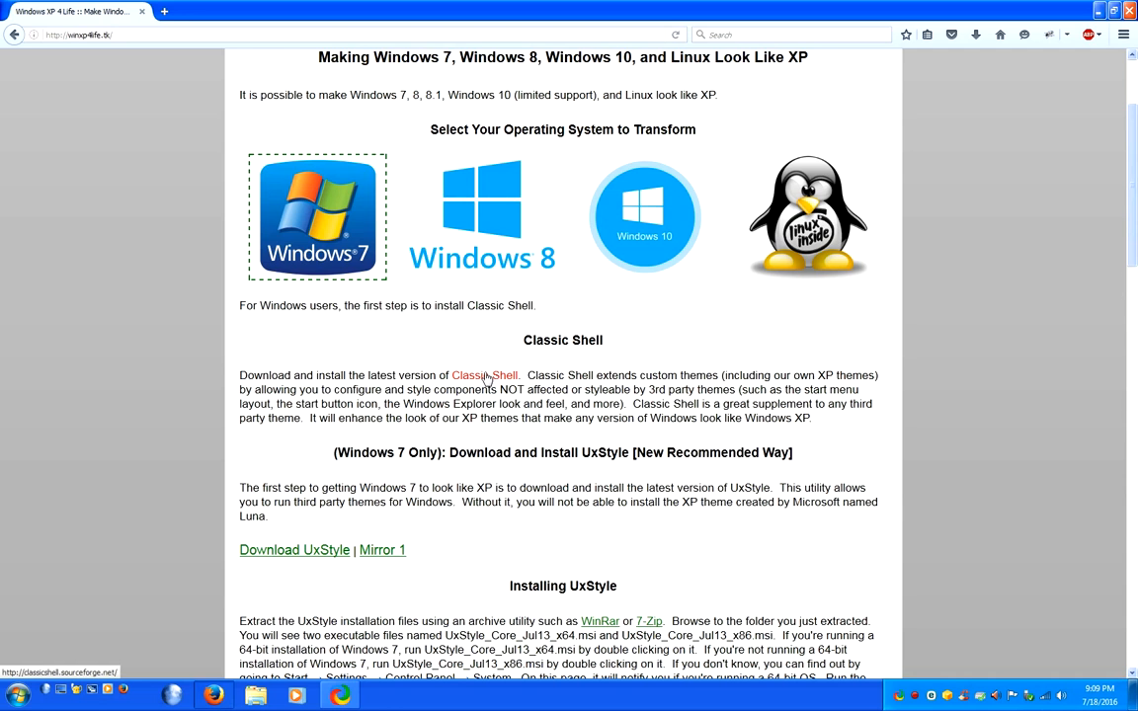
left_click(486, 376)
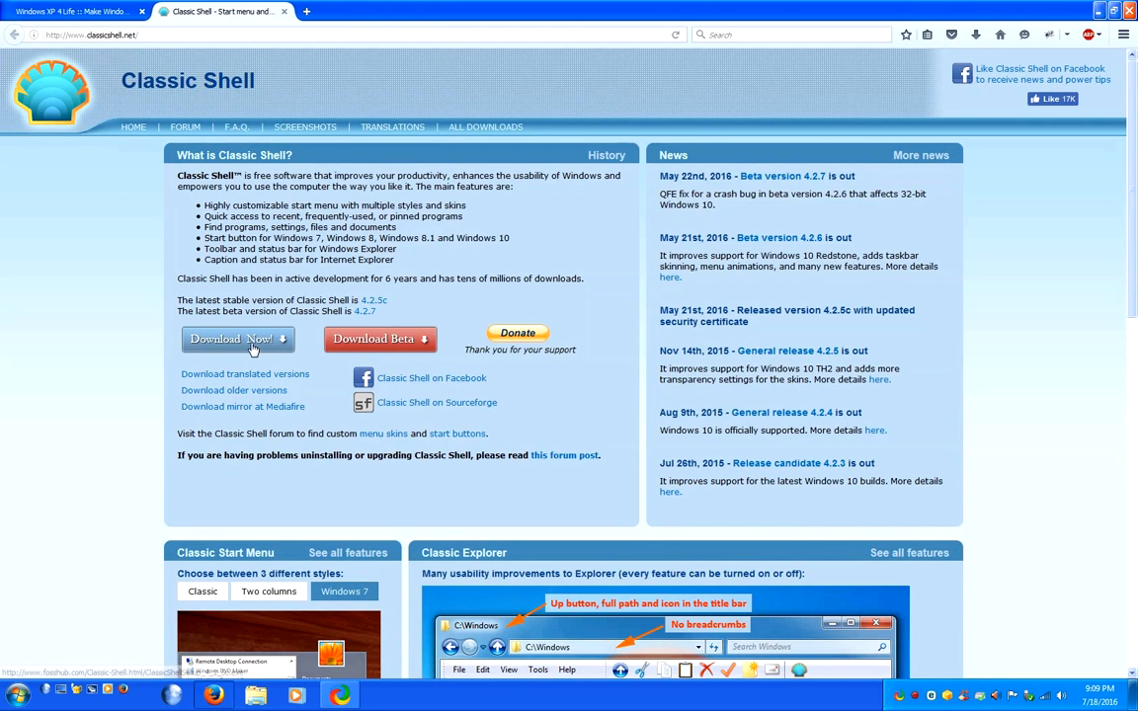
Step: Download the Classic Shell 4.2.5c installer from FossHub and save the file to disk
left_click(237, 340)
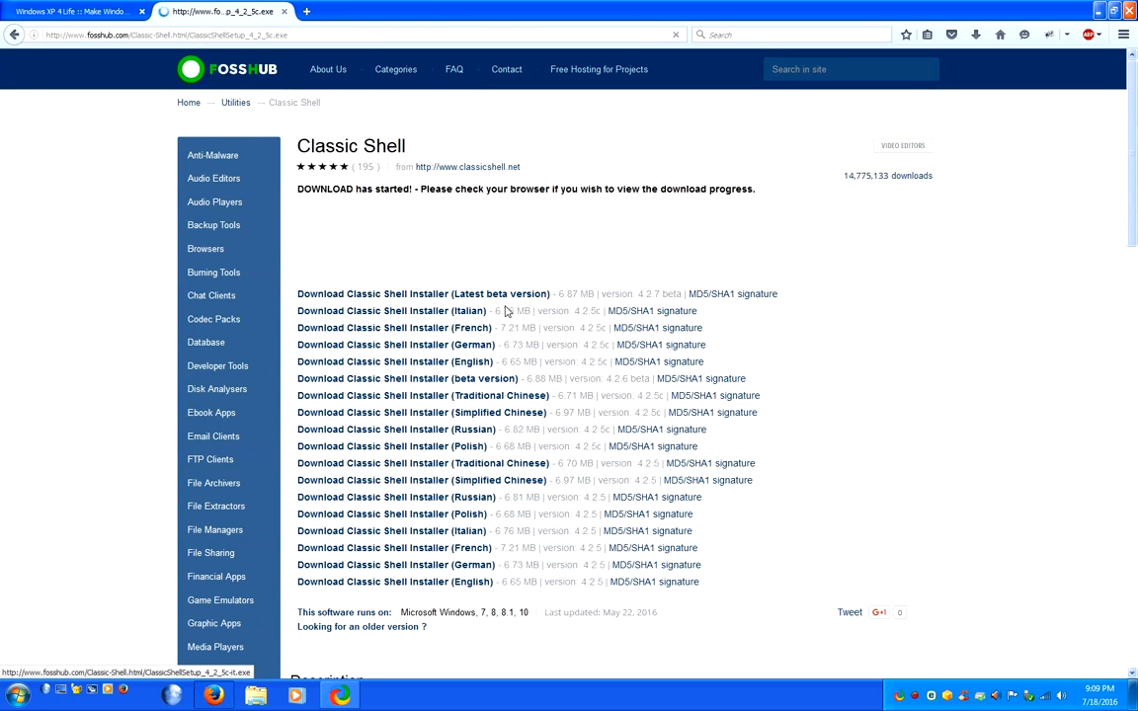
left_click(391, 311)
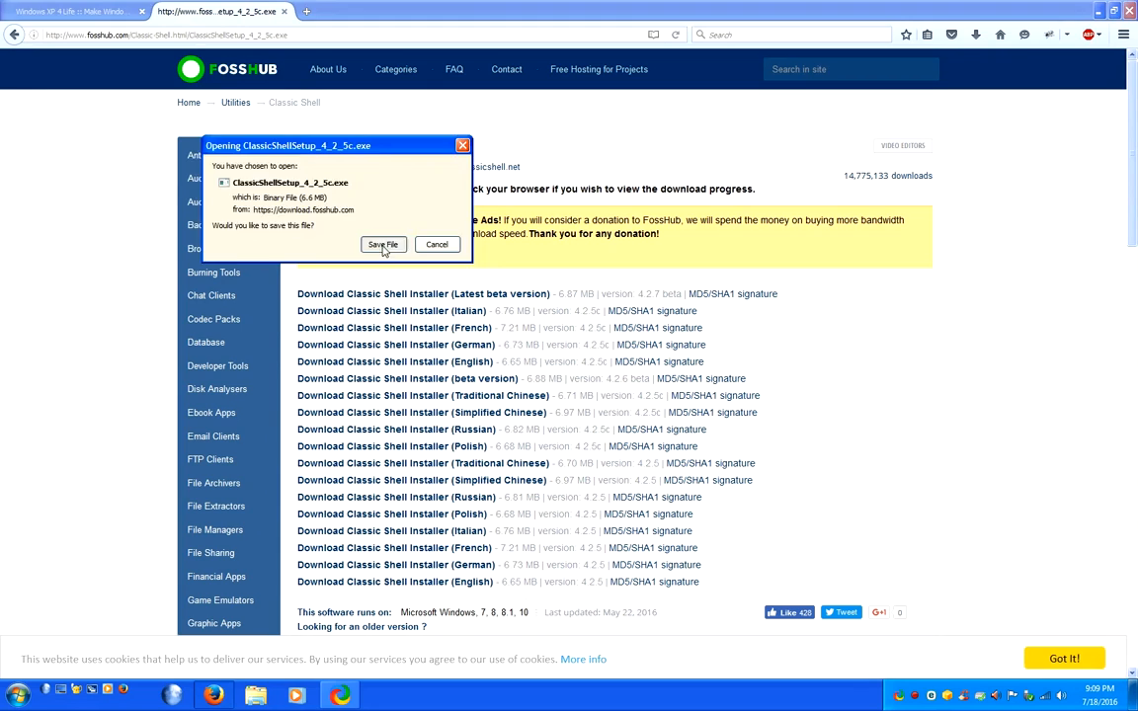
left_click(383, 245)
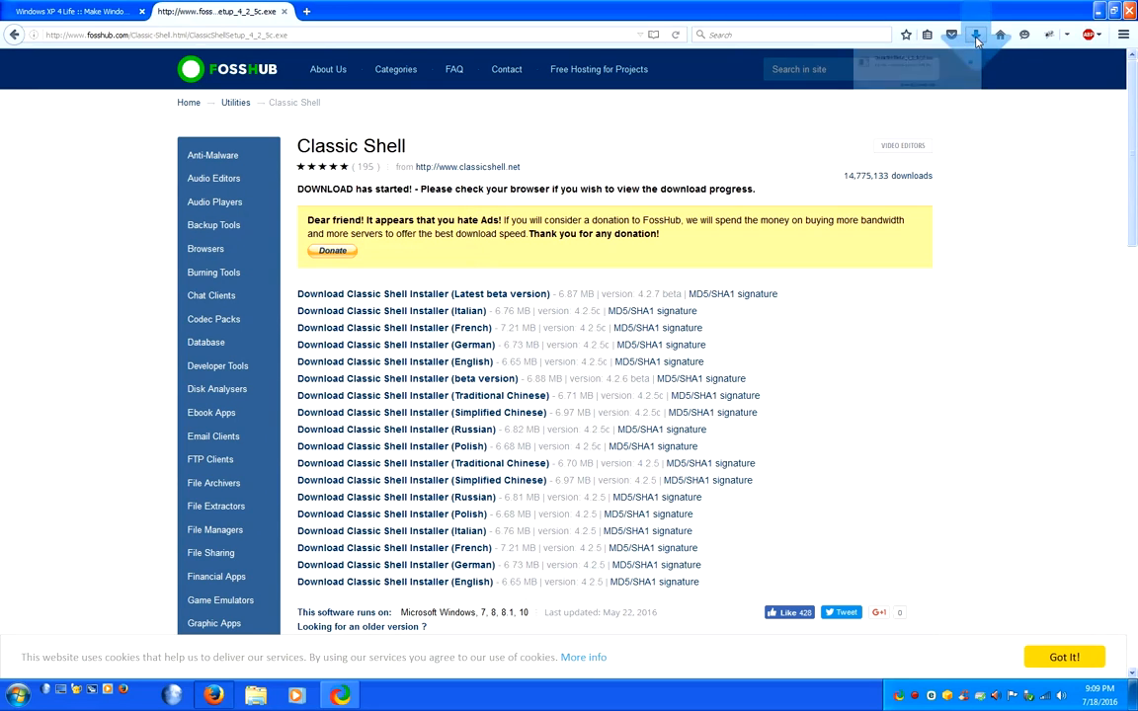
mouse_move(395, 343)
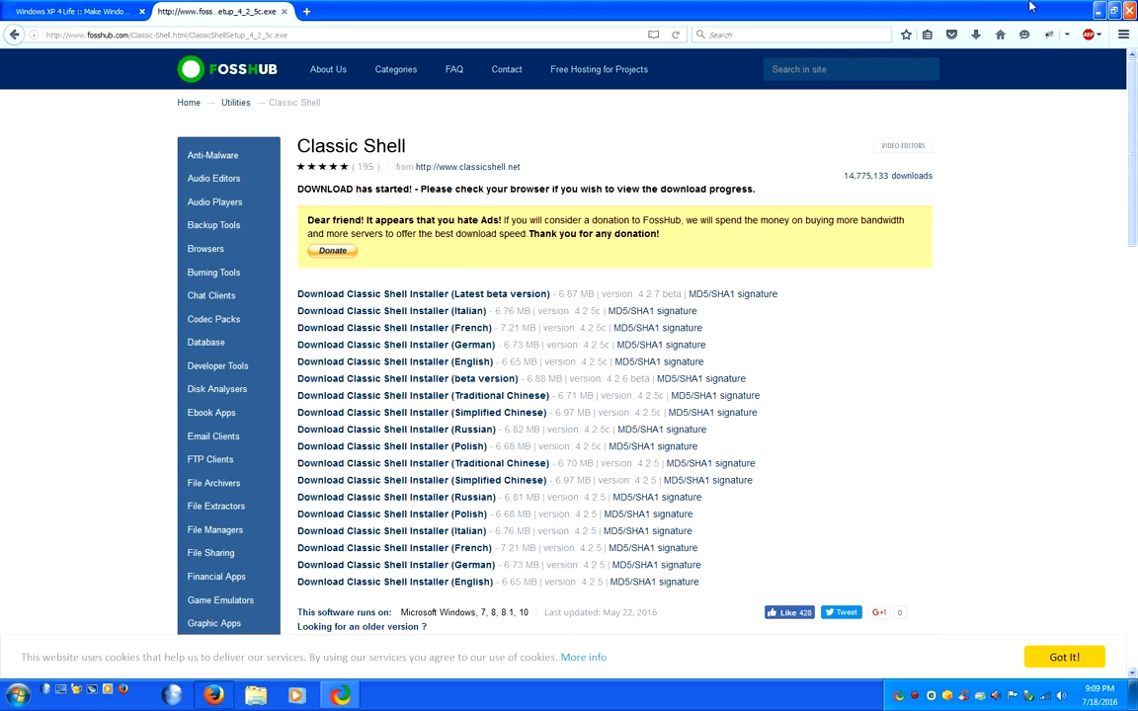
Step: Run the downloaded installer, accept the license, keep default components and start installing
left_click(381, 695)
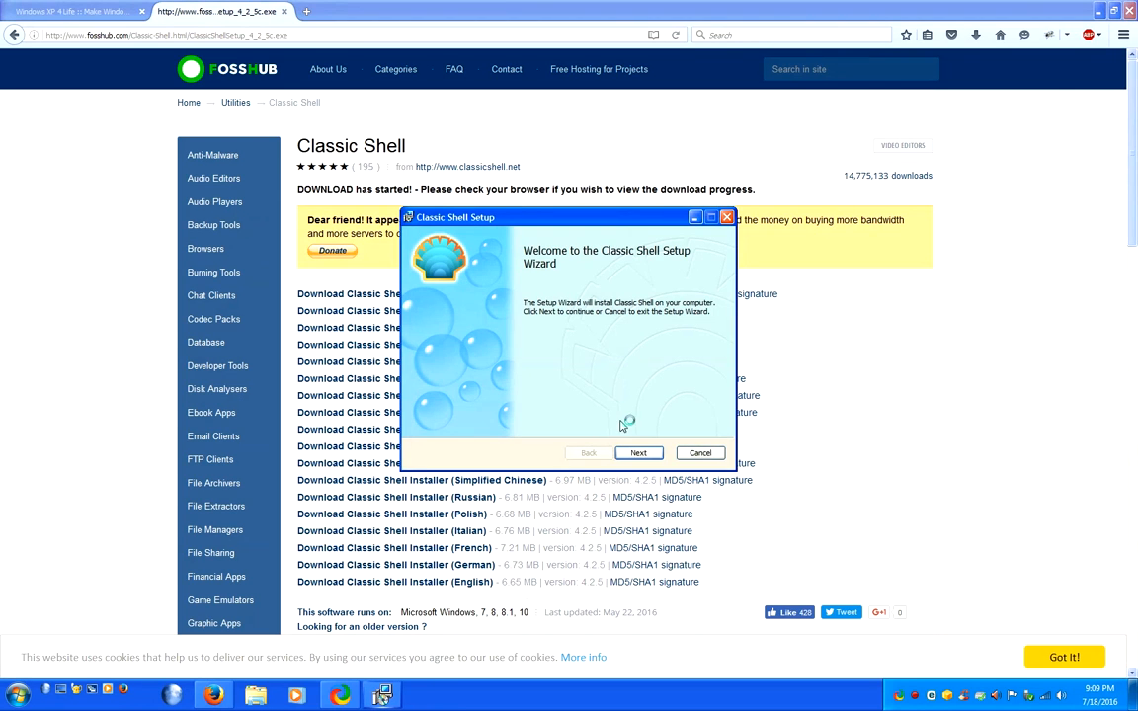
left_click(638, 452)
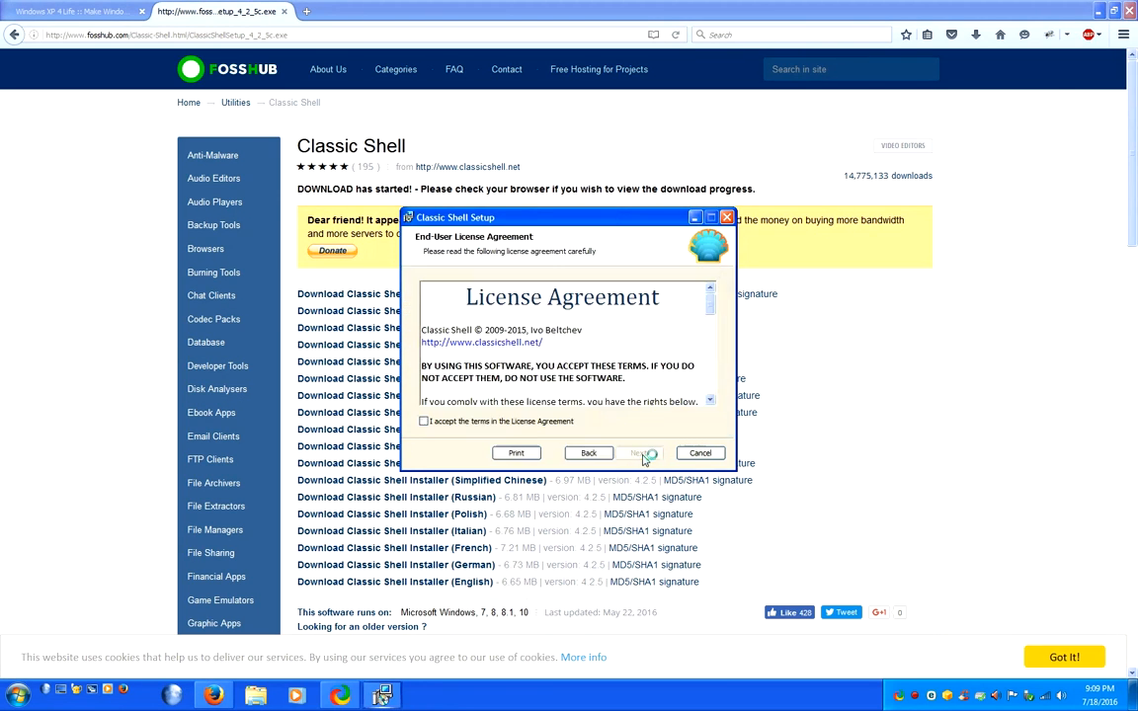
left_click(638, 452)
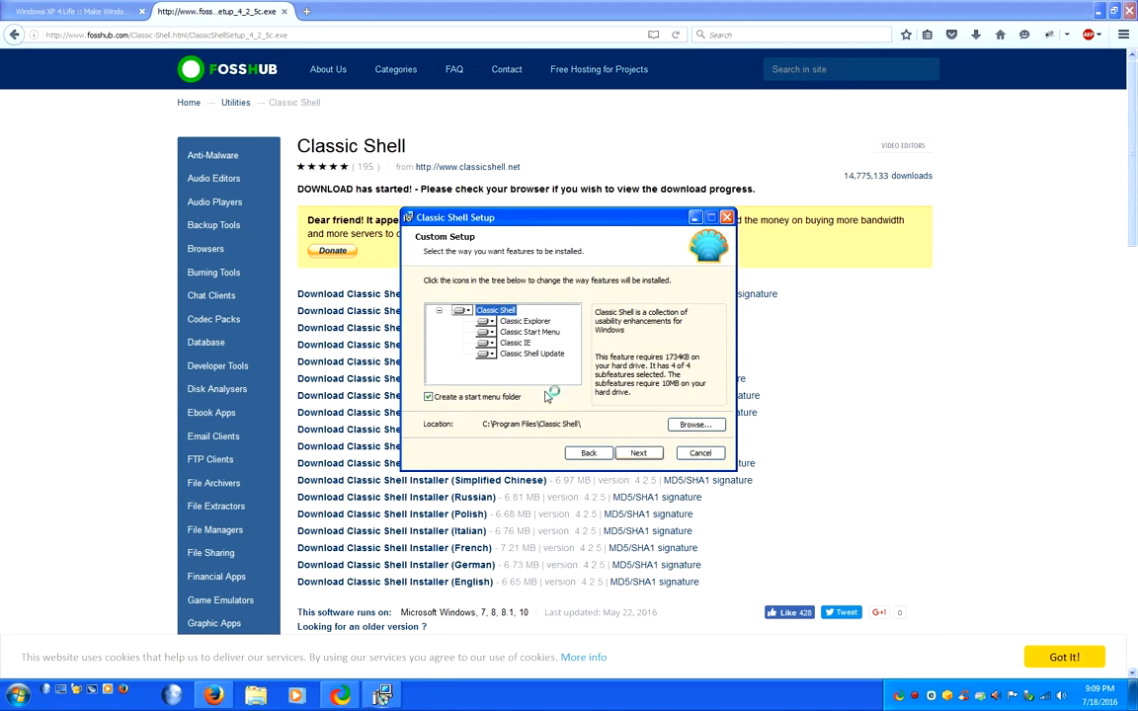
left_click(638, 452)
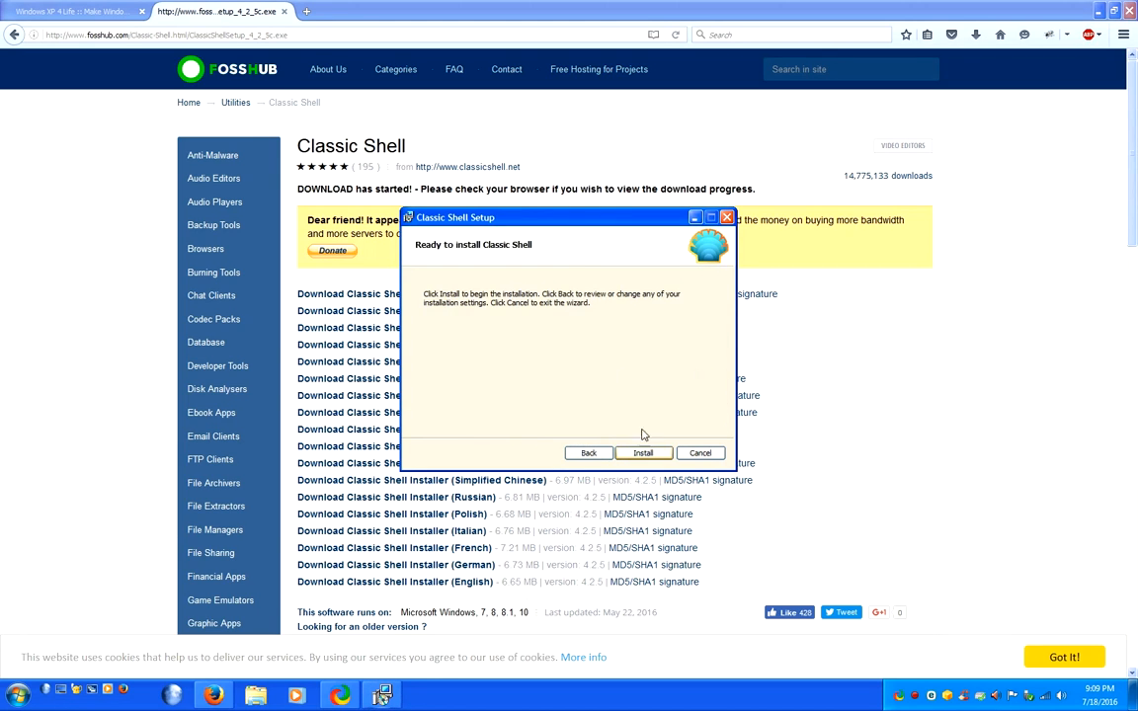
left_click(644, 452)
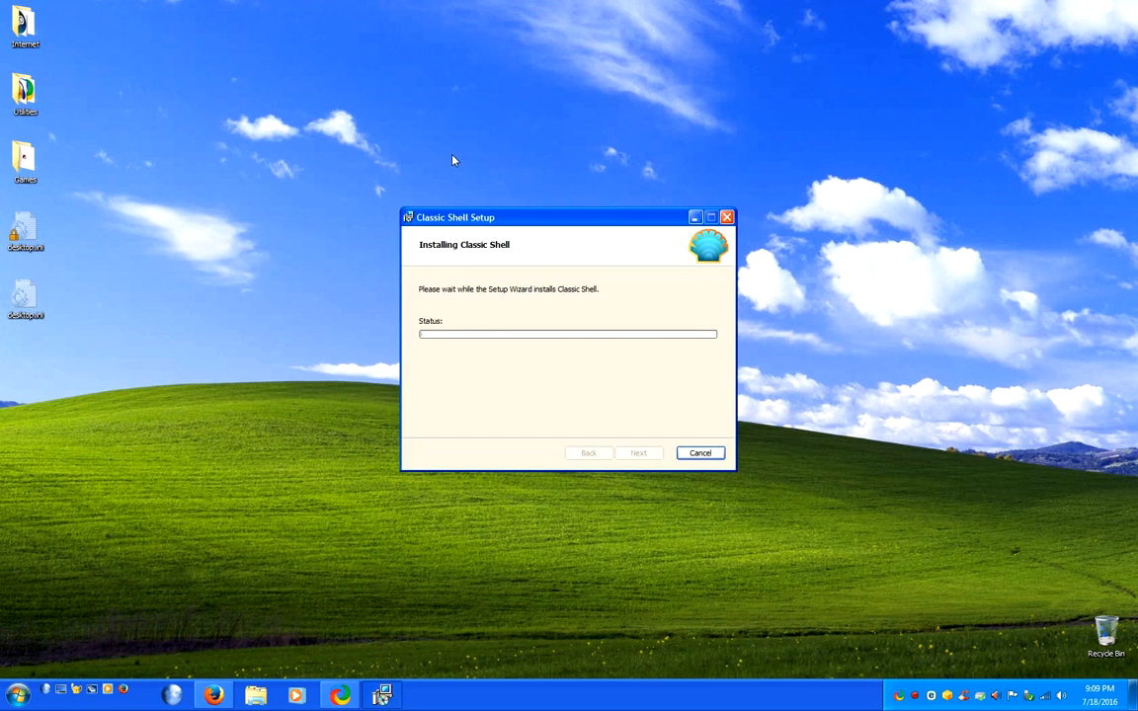
mouse_move(261, 37)
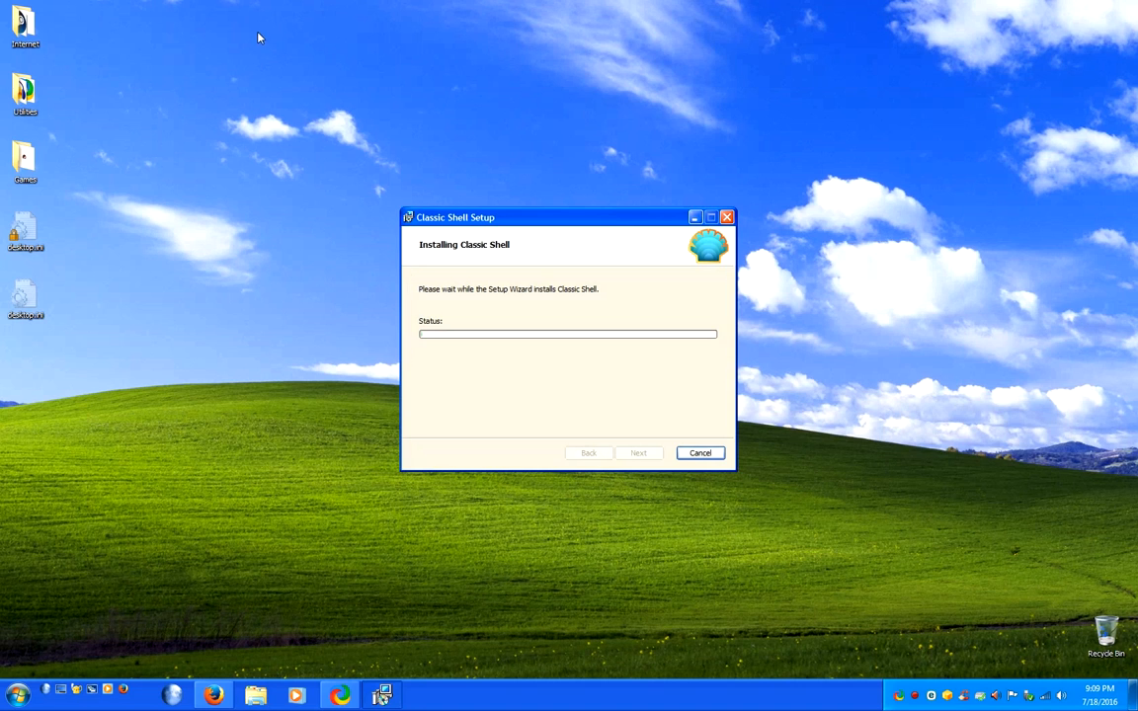
mouse_move(264, 55)
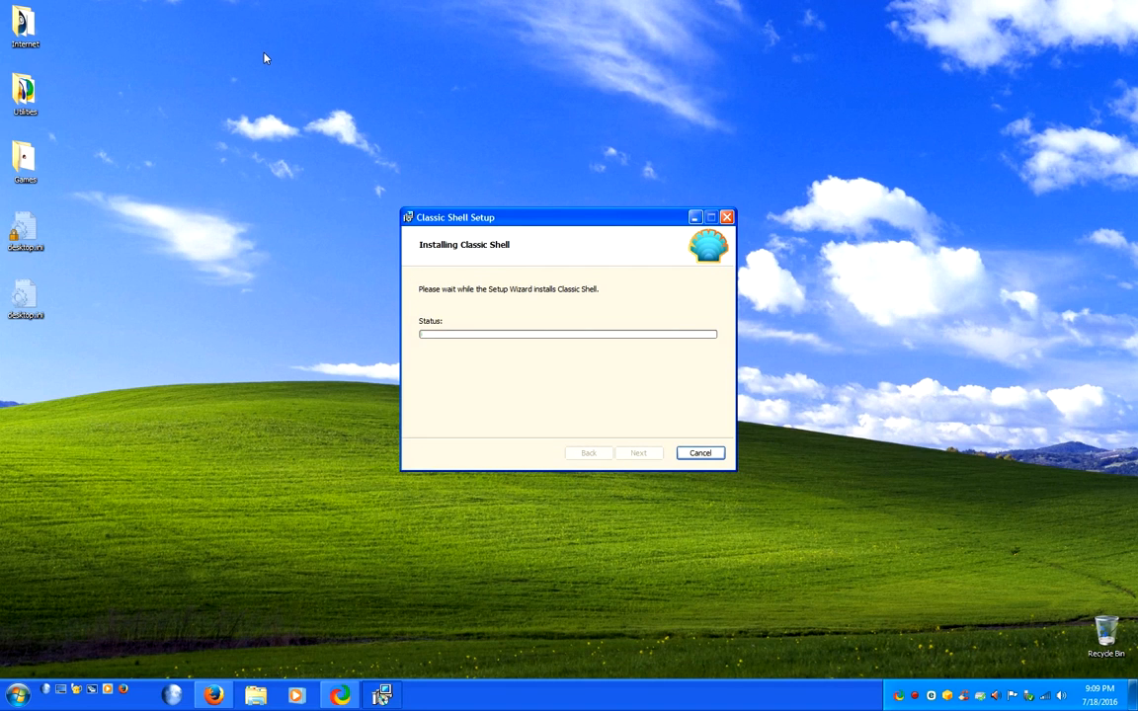
mouse_move(265, 68)
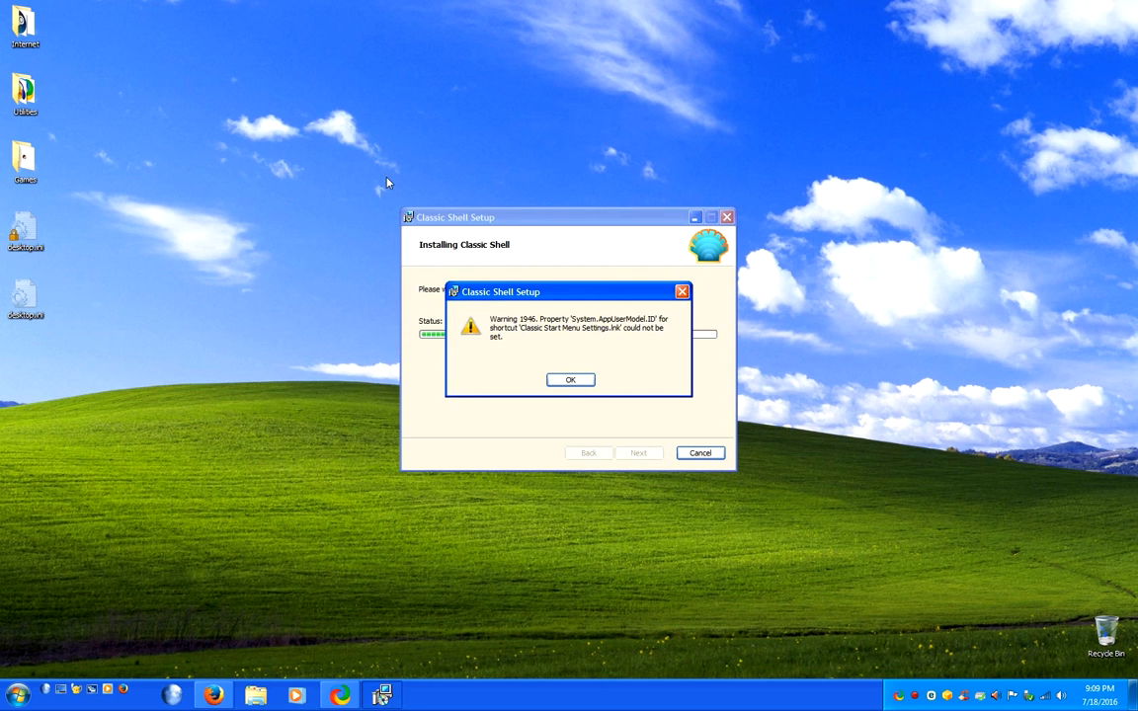
Step: Dismiss the shortcut warning and finish the Classic Shell setup wizard
left_click(569, 379)
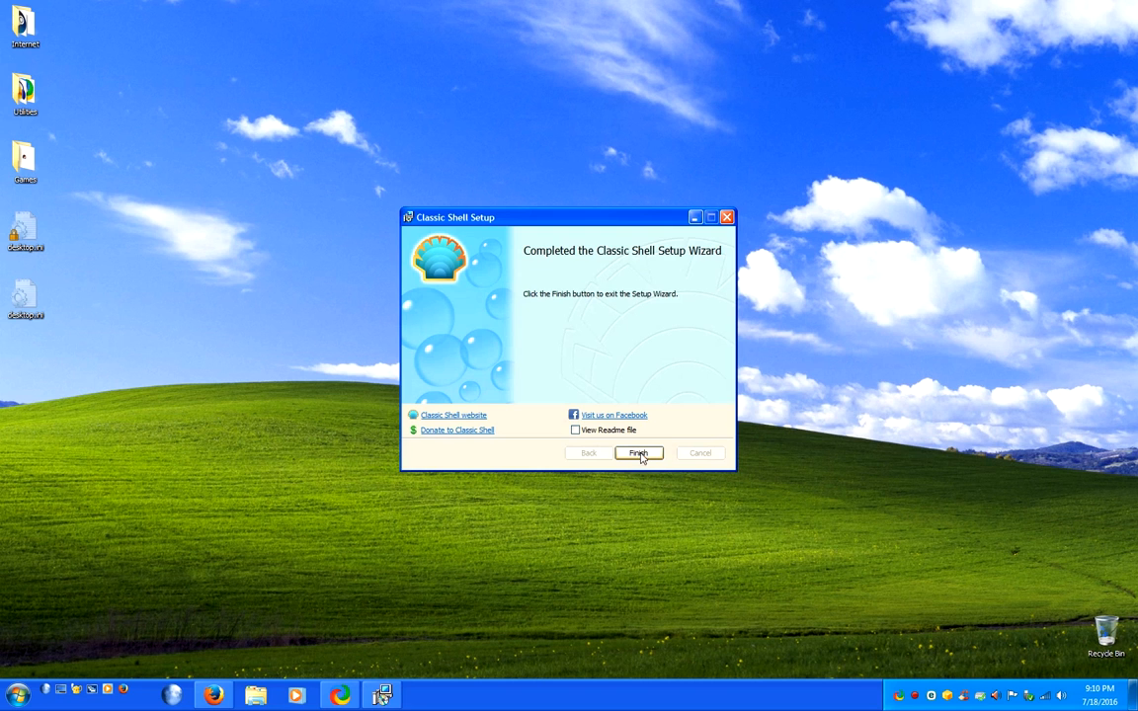
left_click(638, 452)
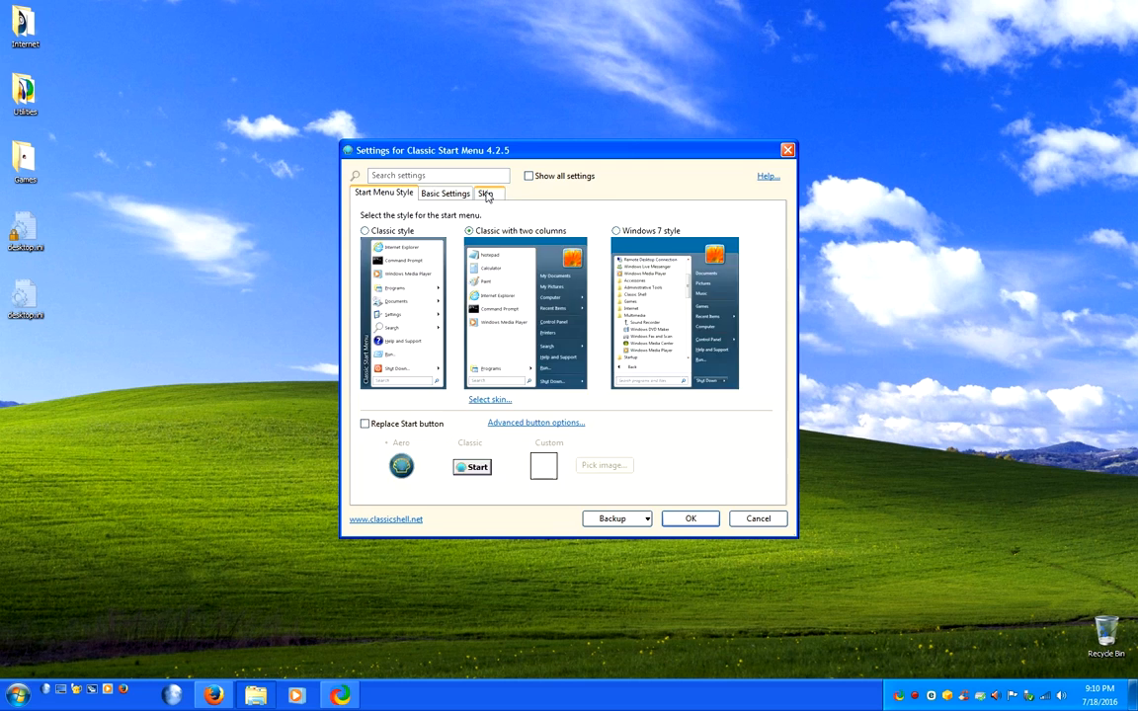
Step: Choose the Windows XP Luna skin and enable Replace Start button in Start Menu Style
left_click(485, 194)
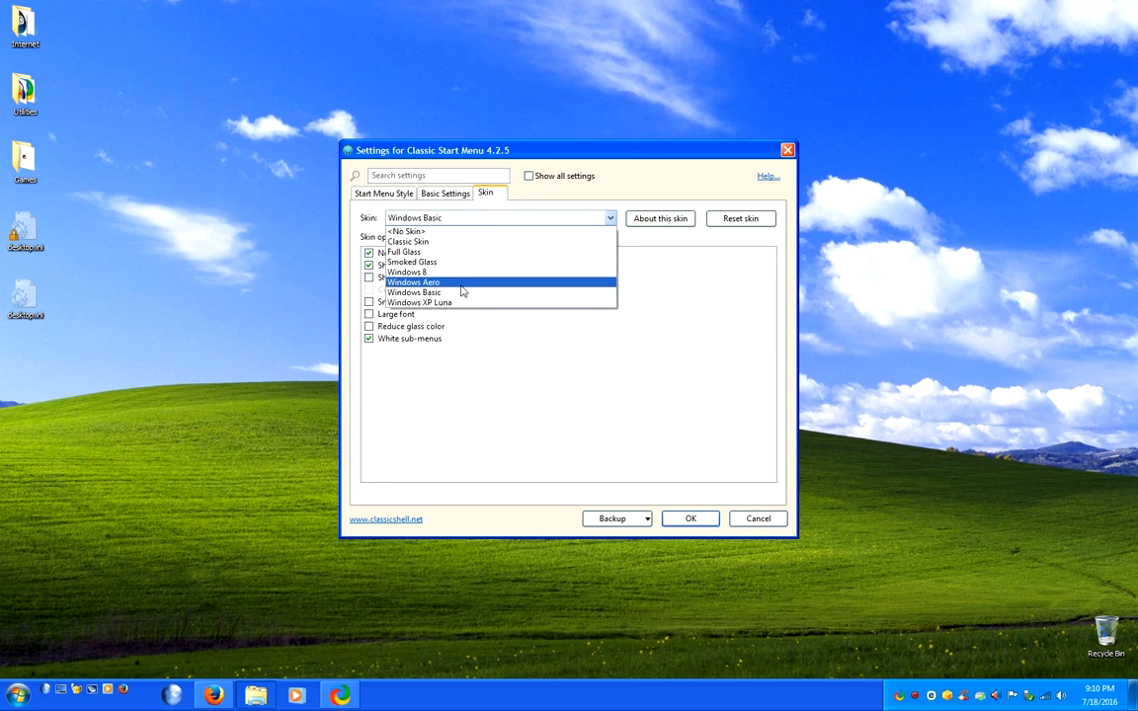
left_click(419, 302)
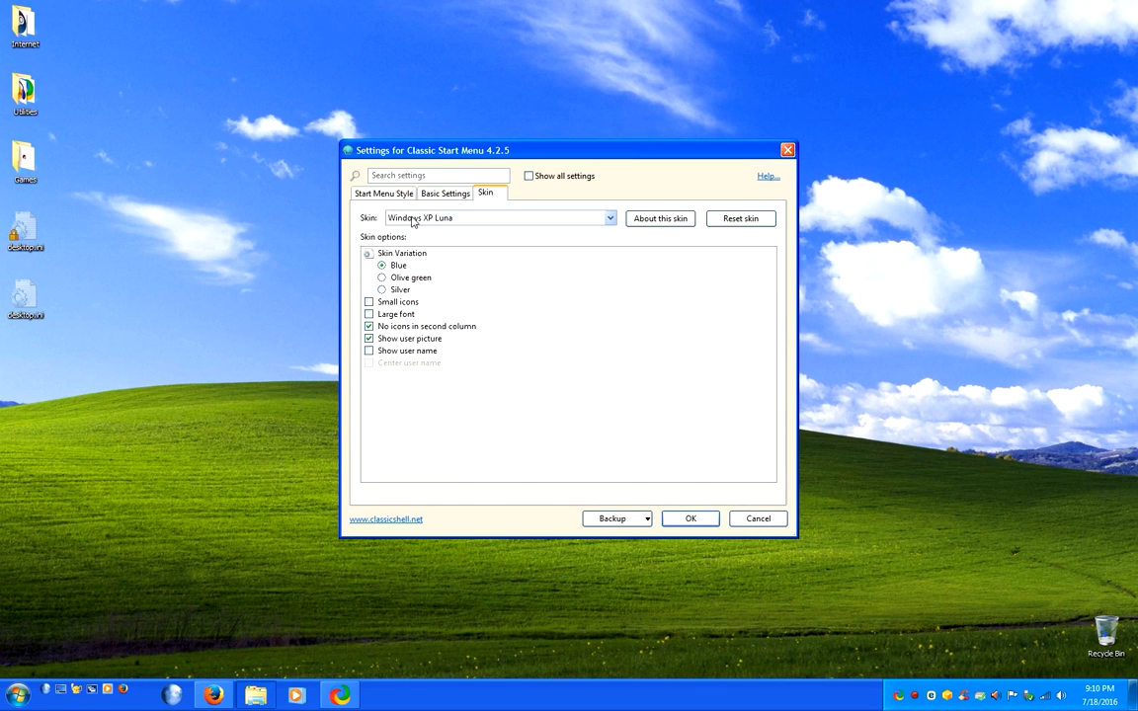
left_click(384, 193)
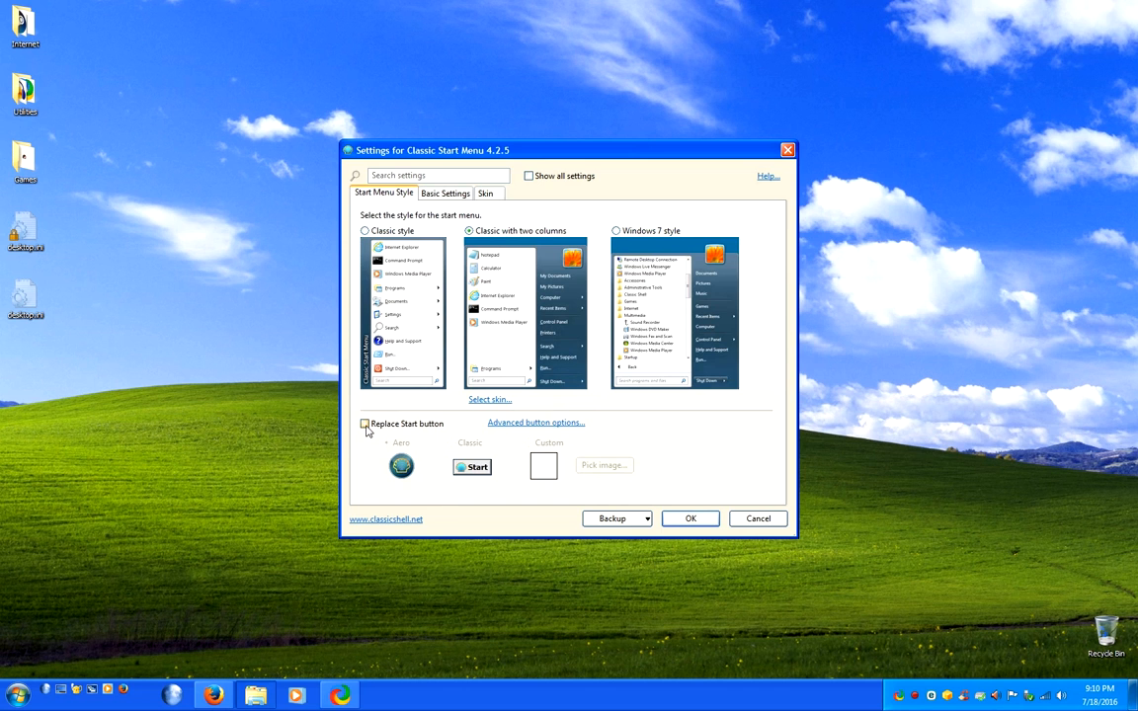
left_click(363, 422)
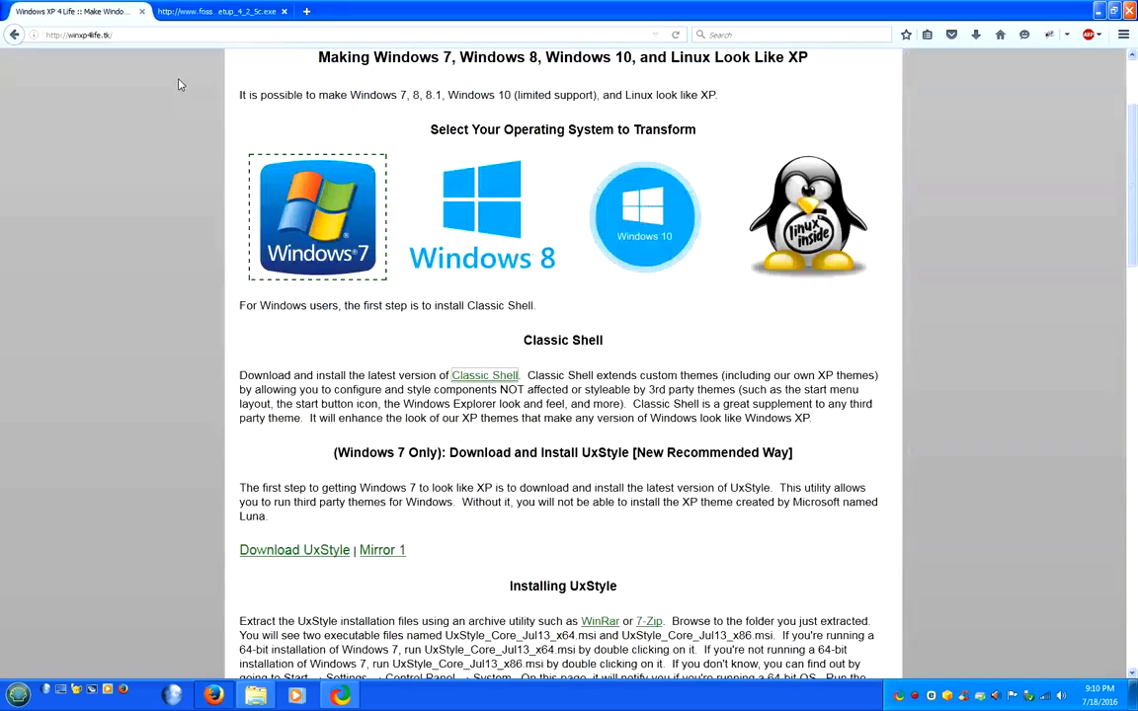
Step: Save the green XP start button image from the guide into Downloads
scroll("down", 3)
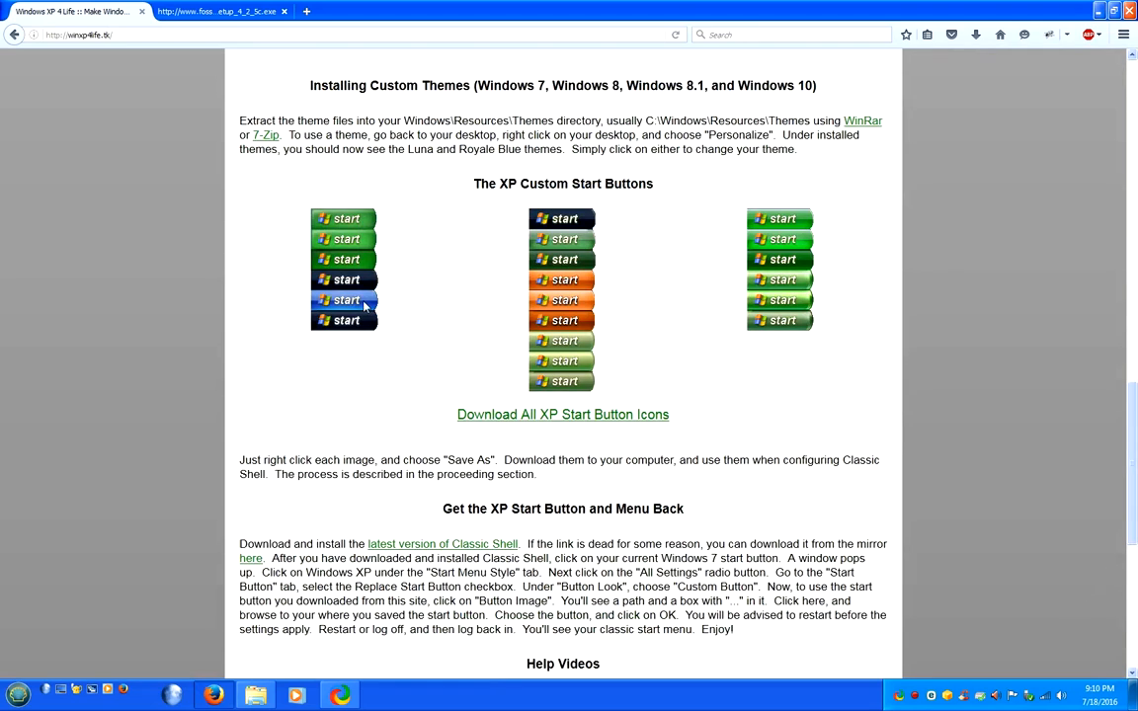
mouse_move(352, 241)
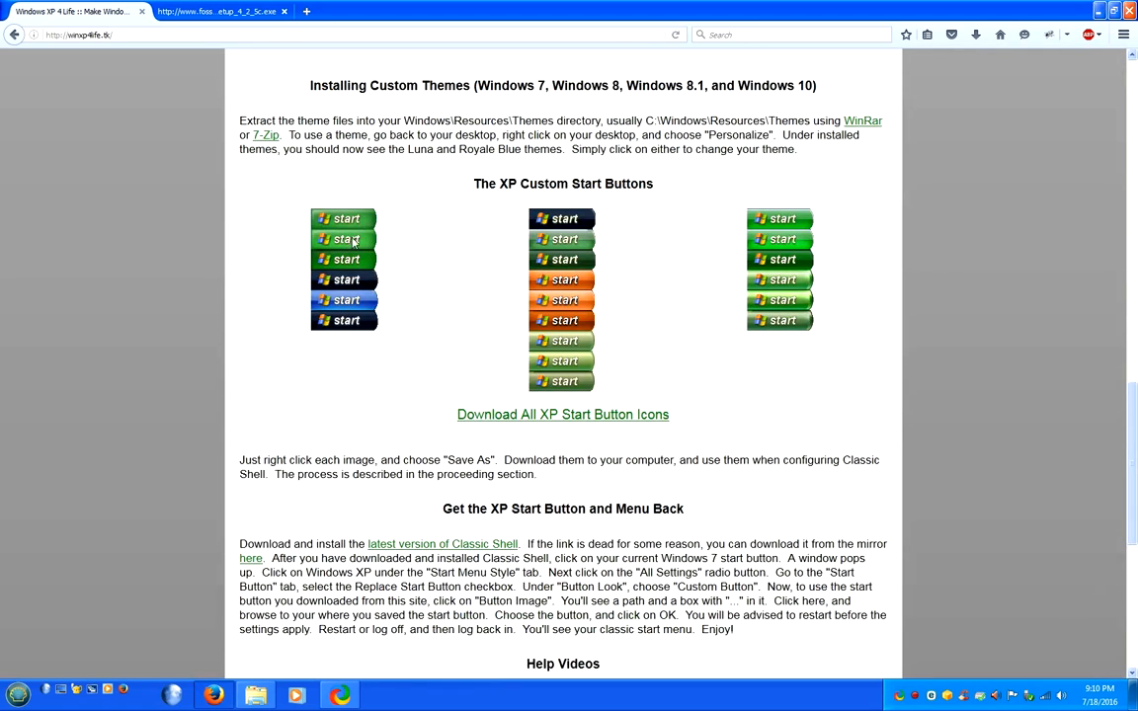
right_click(346, 239)
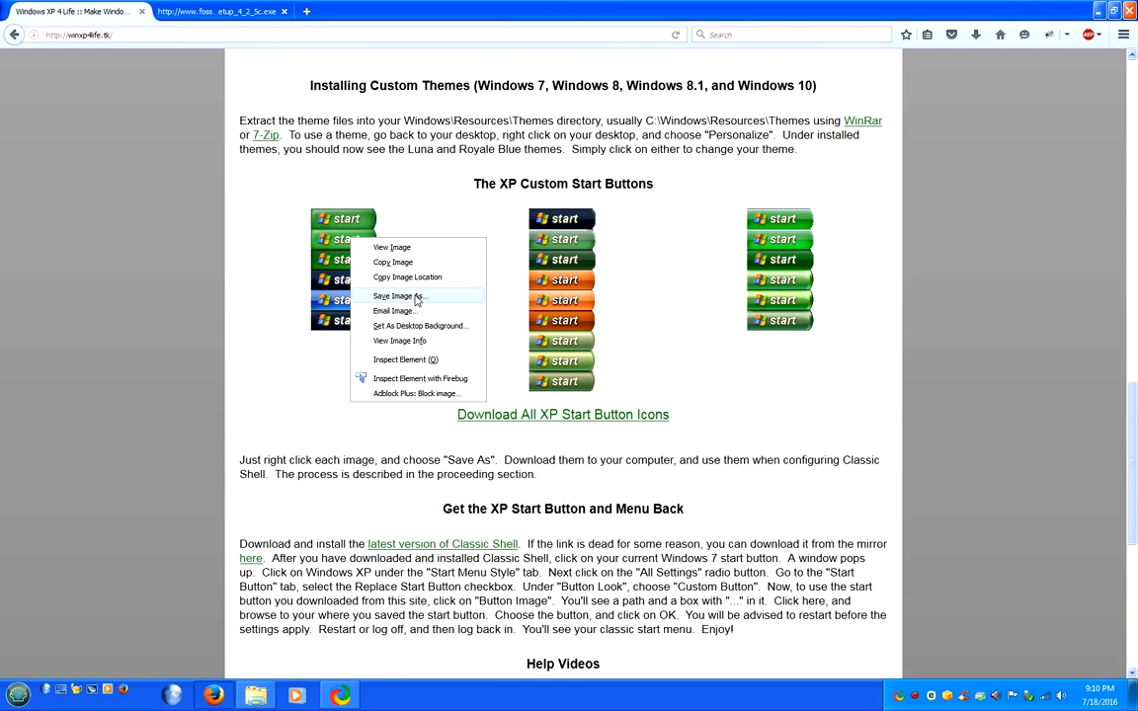
left_click(399, 296)
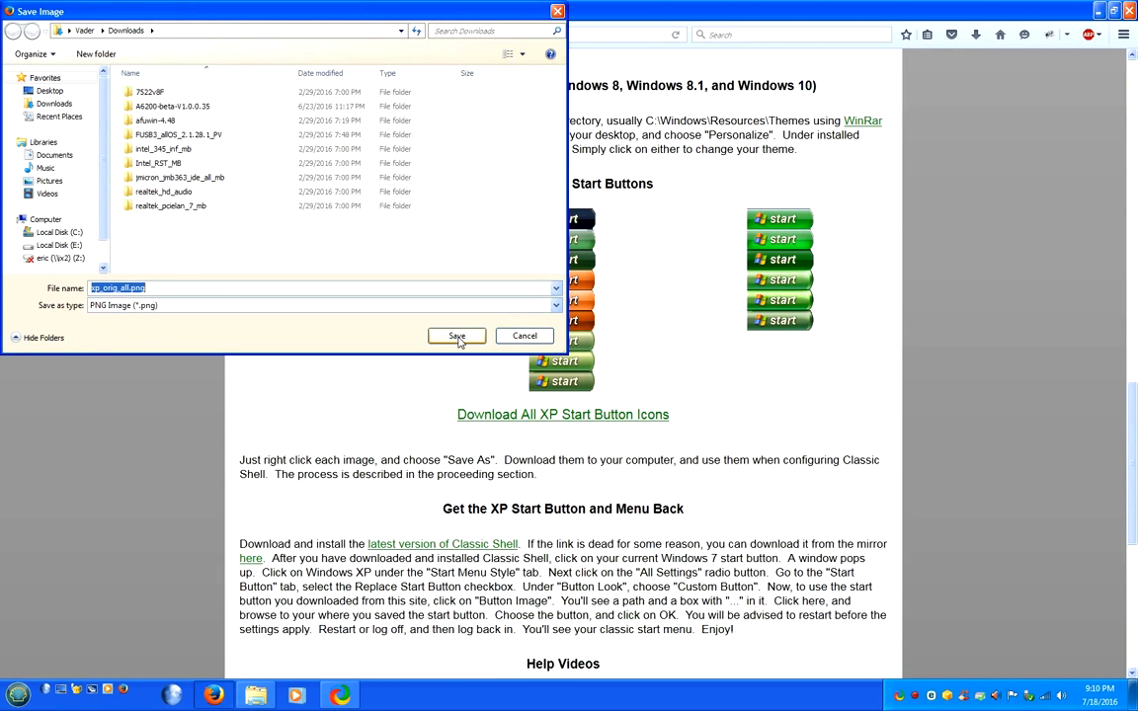
left_click(456, 335)
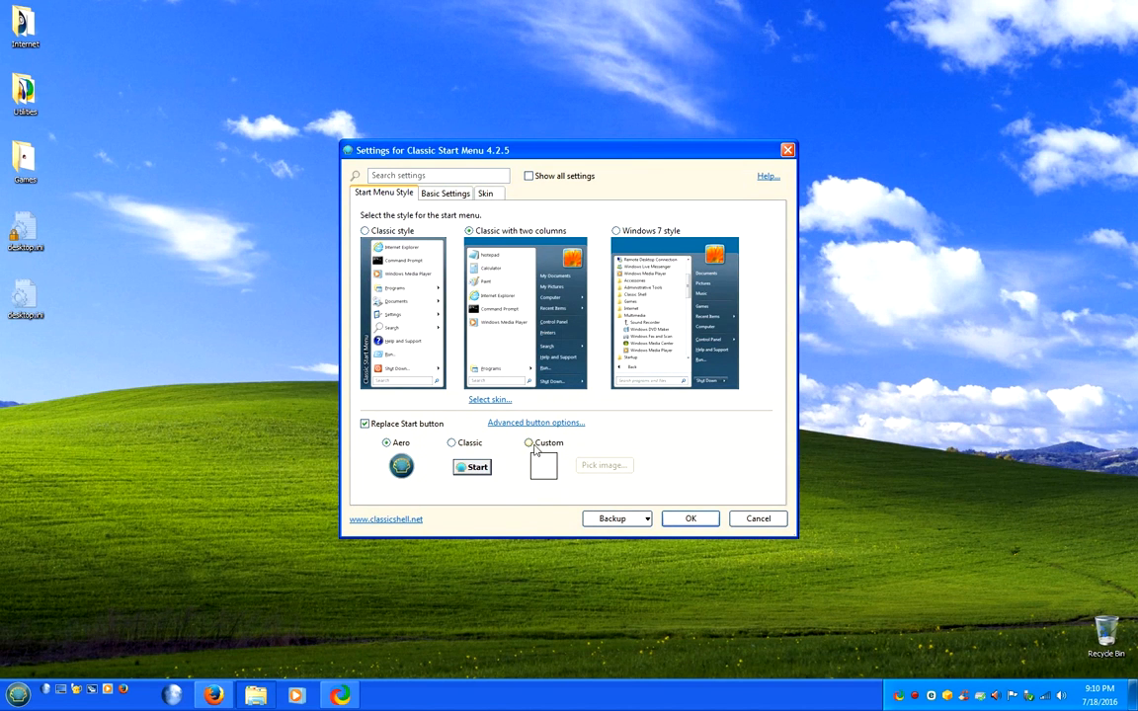
Step: Set a custom Start button using the saved green XP PNG and apply the settings with OK
left_click(529, 442)
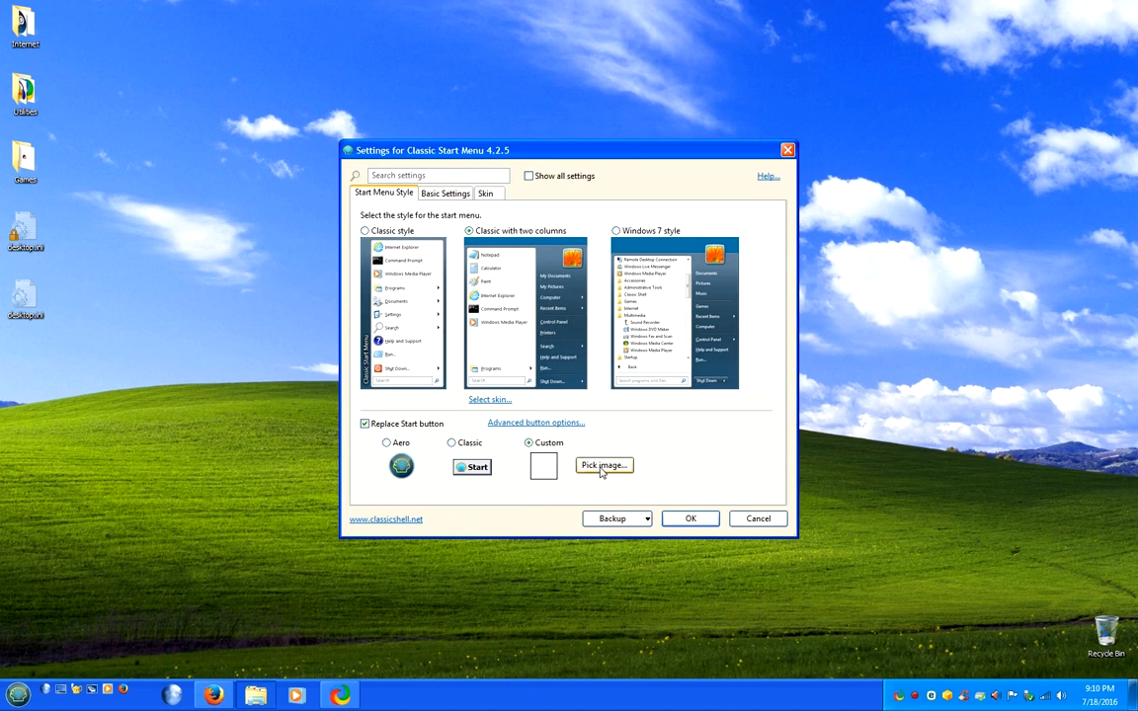
left_click(604, 466)
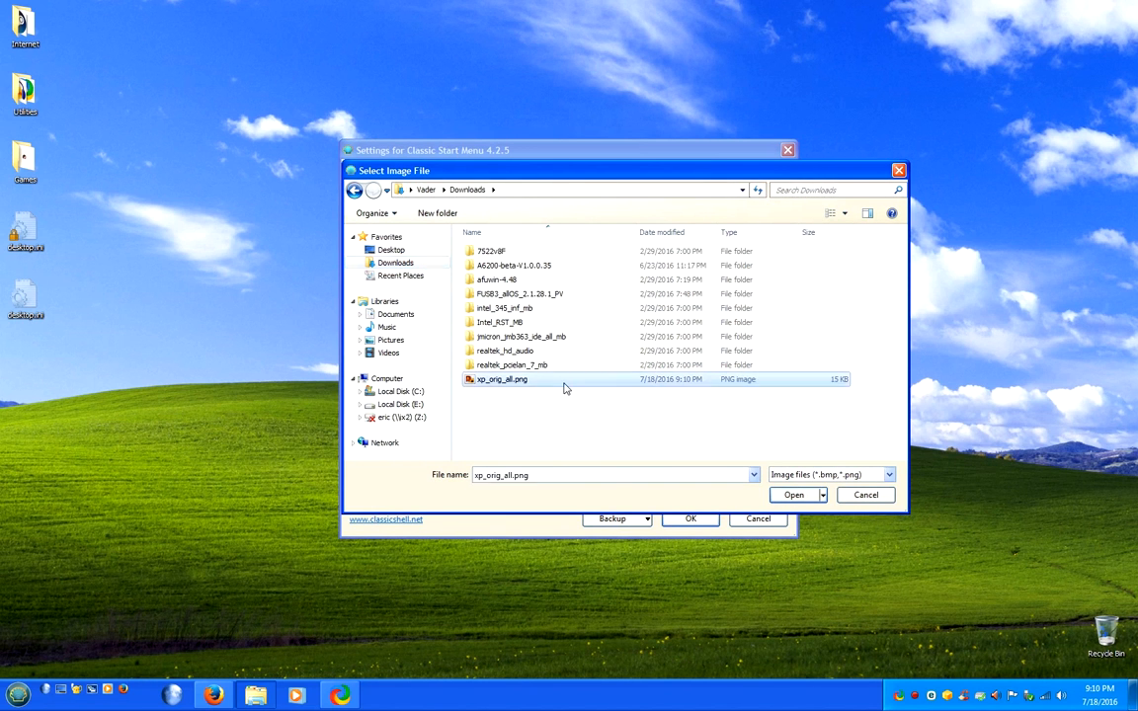
left_click(794, 494)
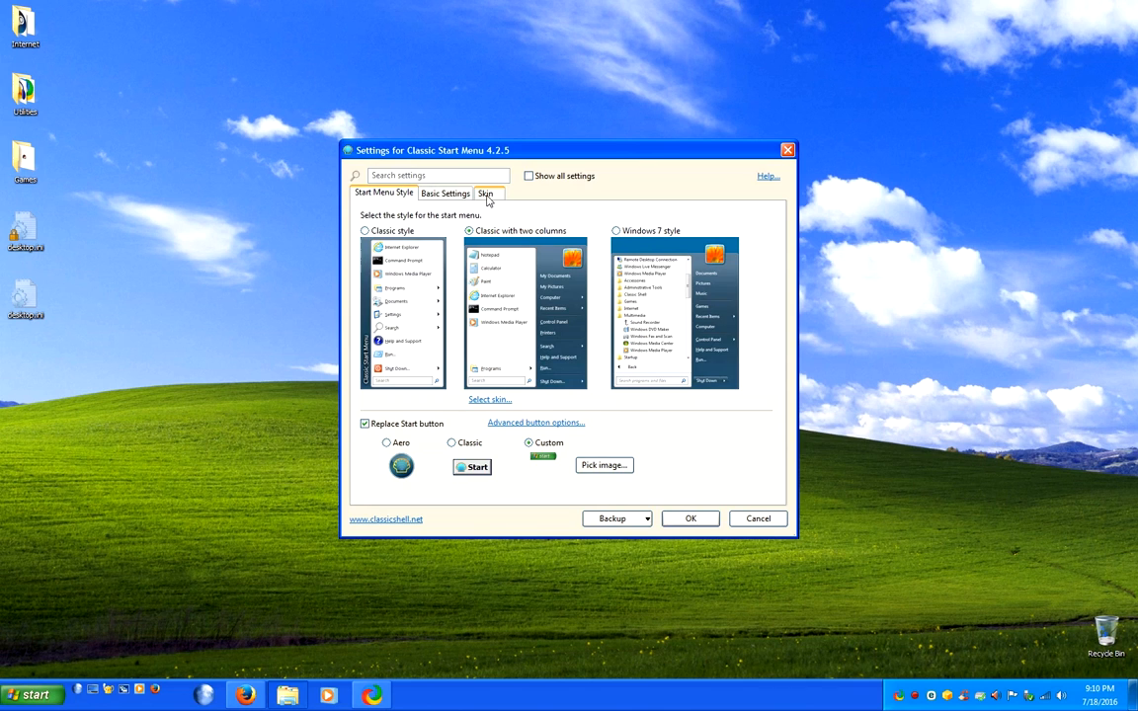
left_click(486, 193)
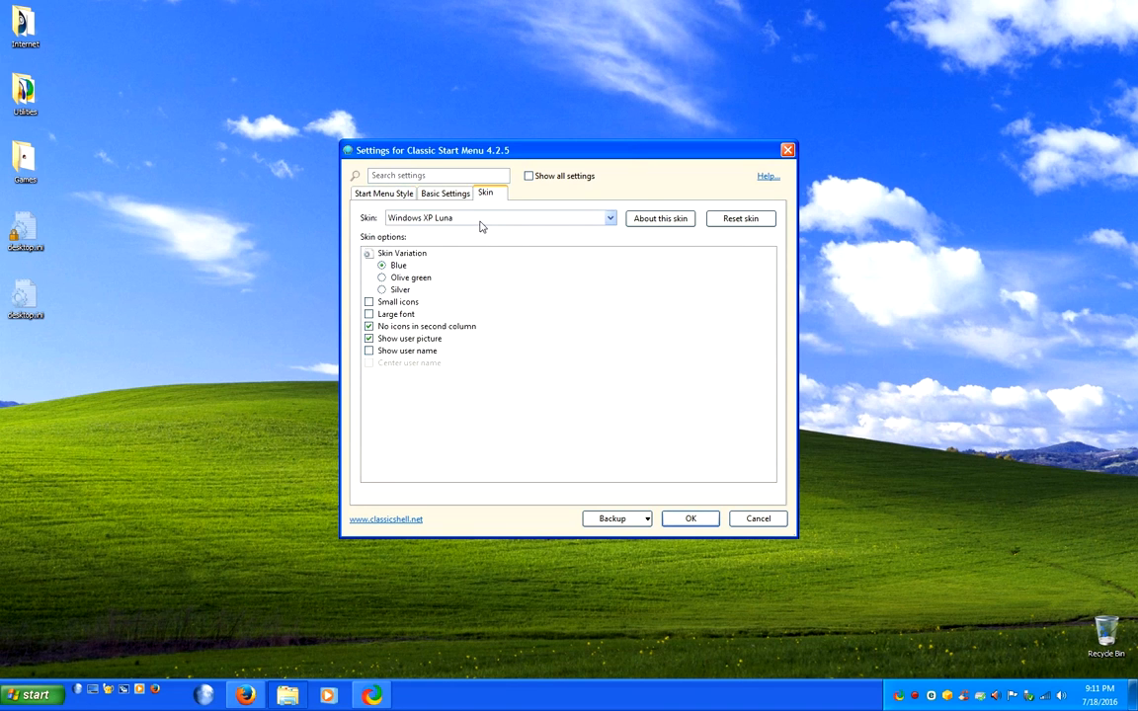
left_click(384, 193)
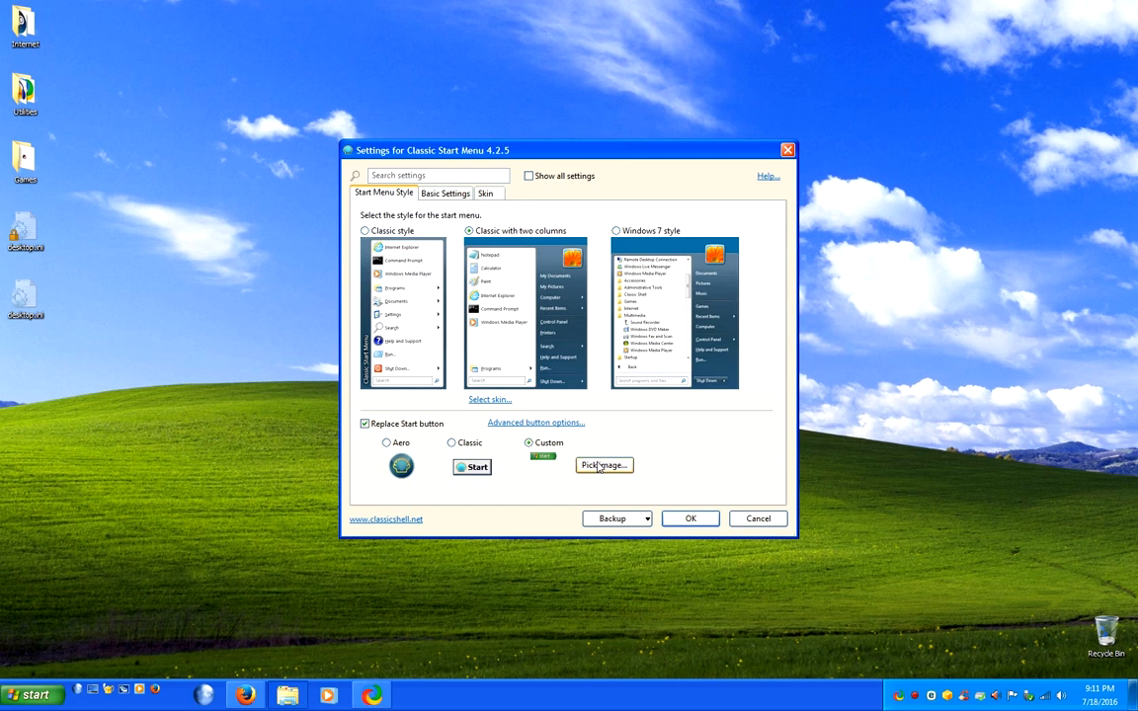
mouse_move(689, 518)
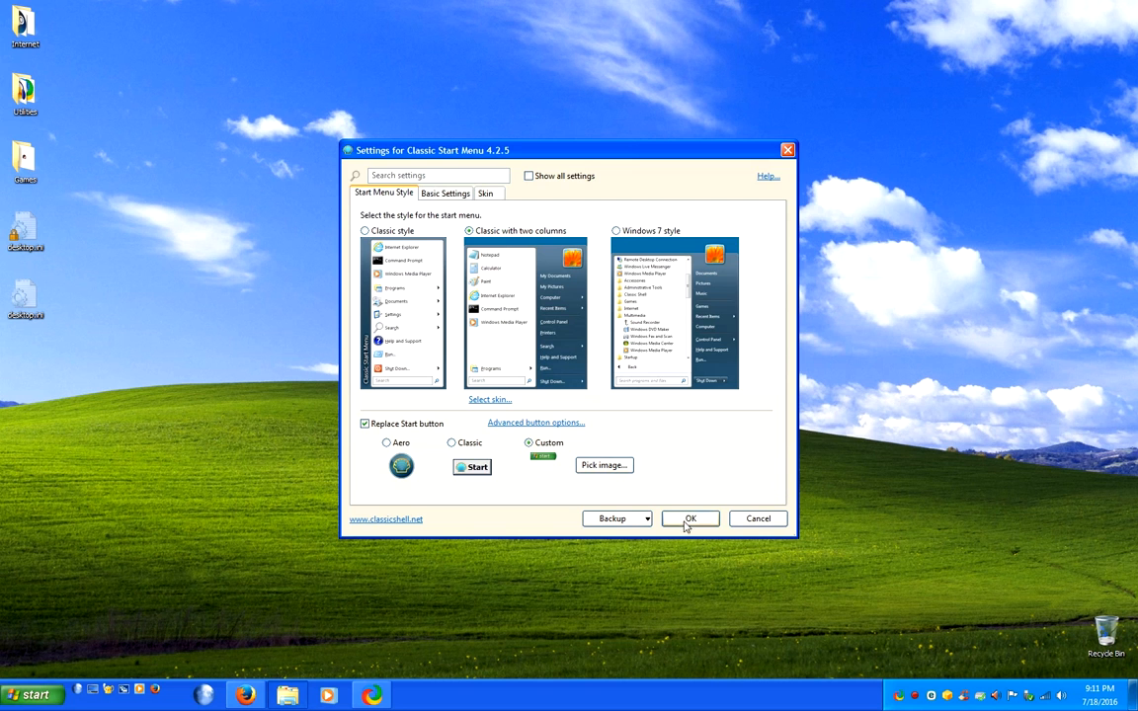
left_click(690, 518)
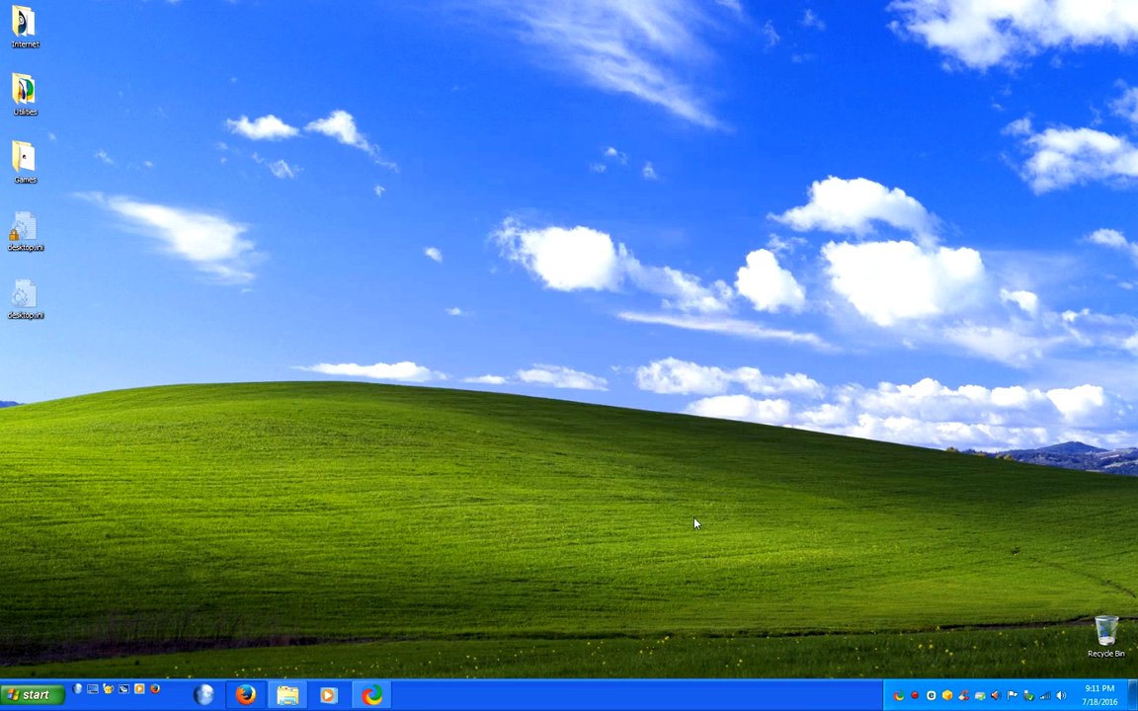
Step: Enable Use small icons in Taskbar Properties and apply for a slimmer taskbar
left_click(32, 695)
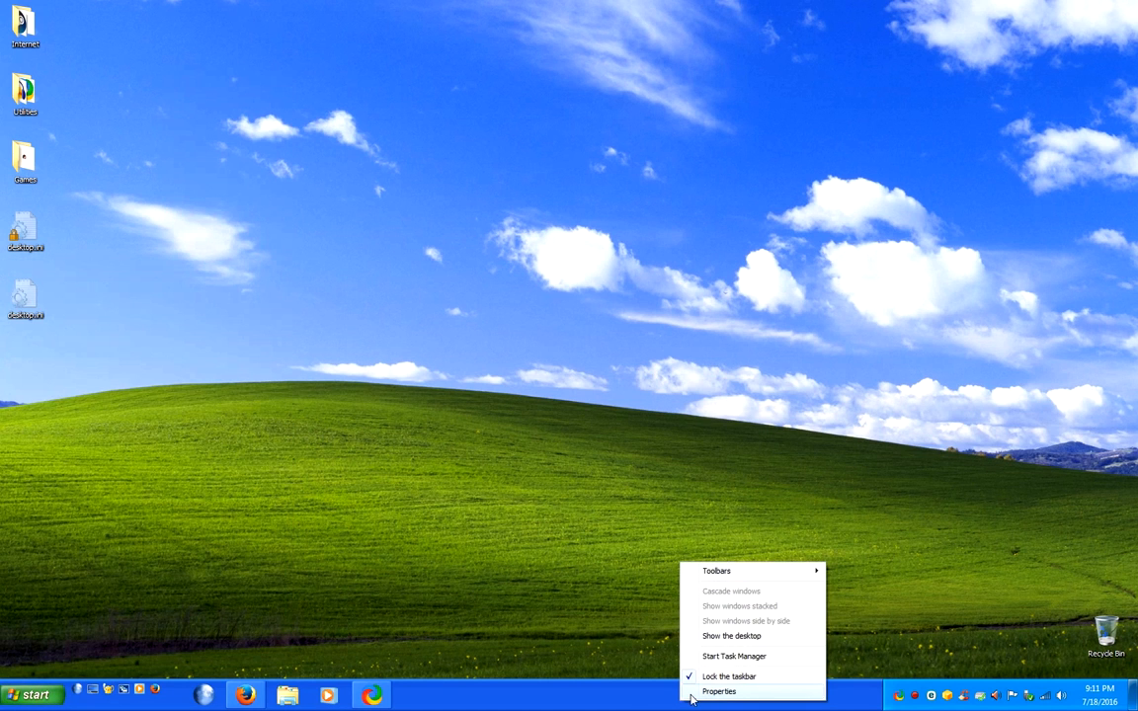
left_click(719, 691)
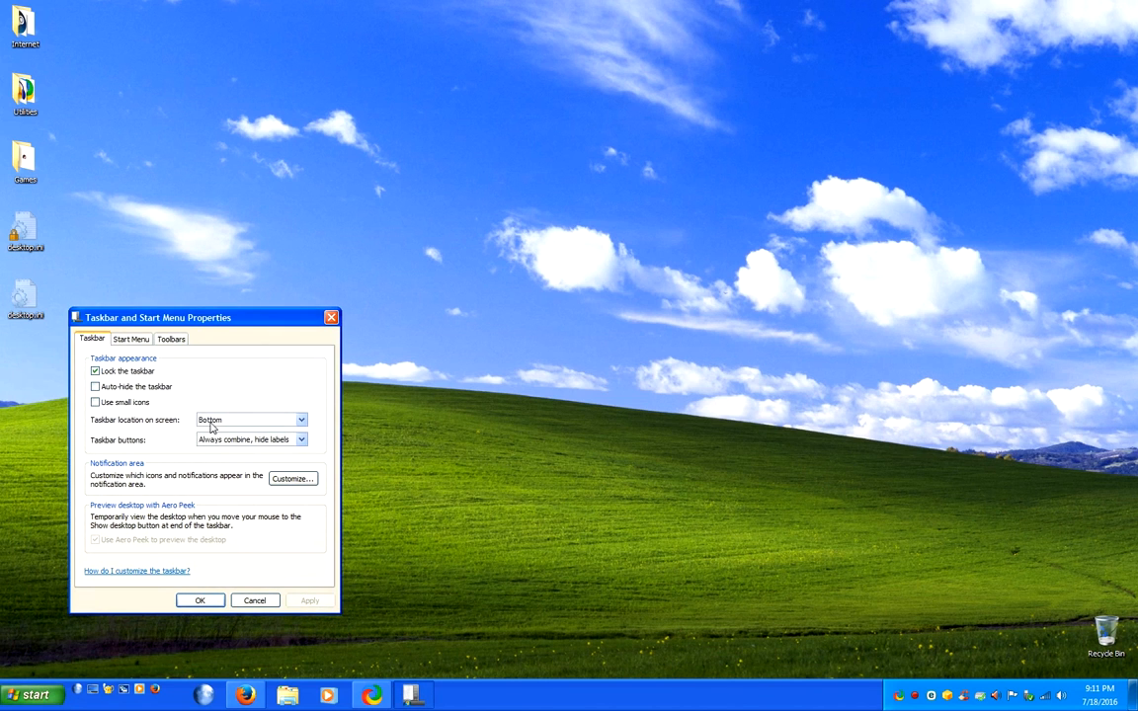
left_click(94, 403)
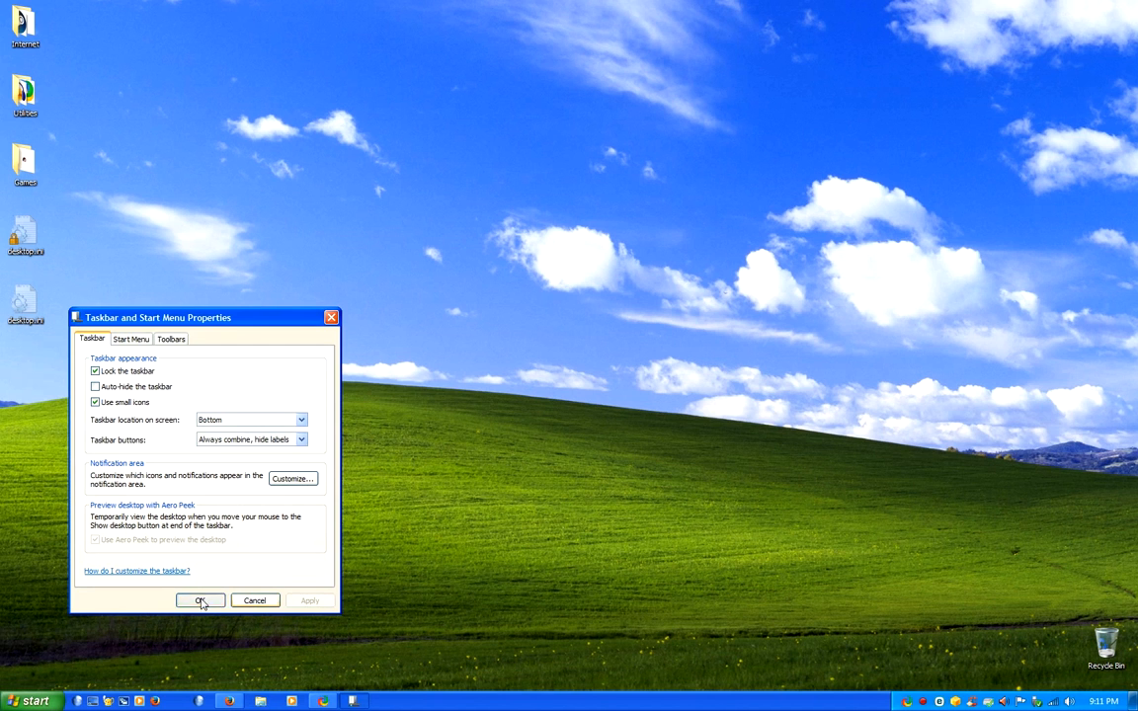
left_click(202, 601)
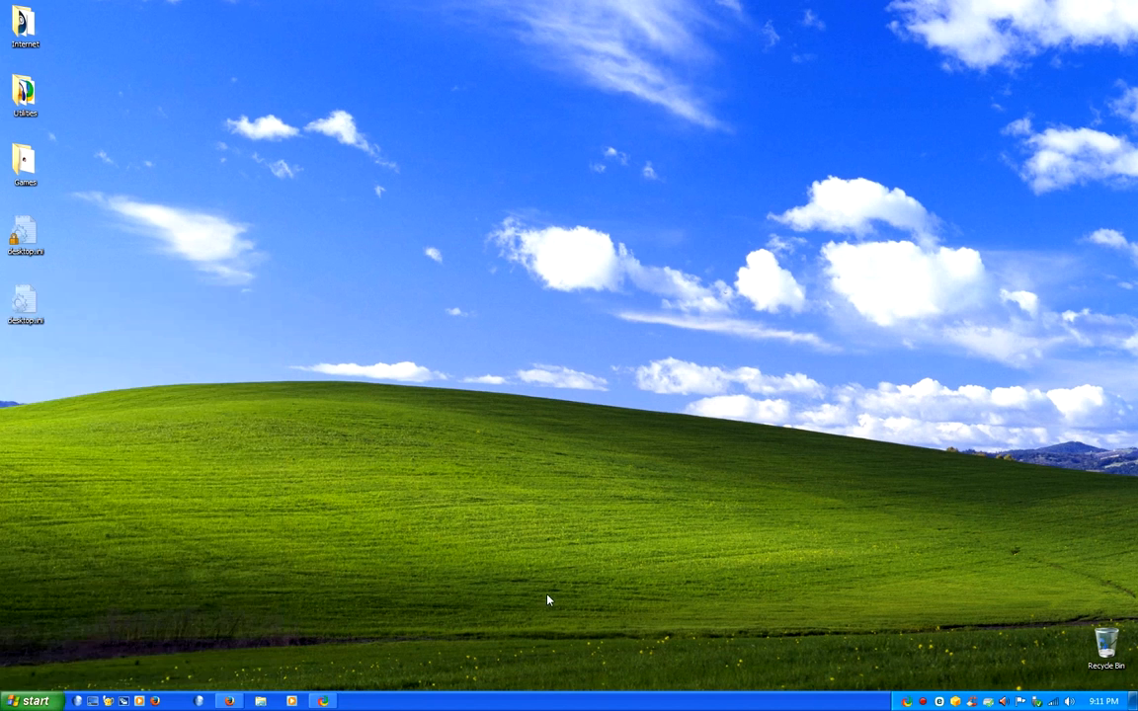
mouse_move(363, 502)
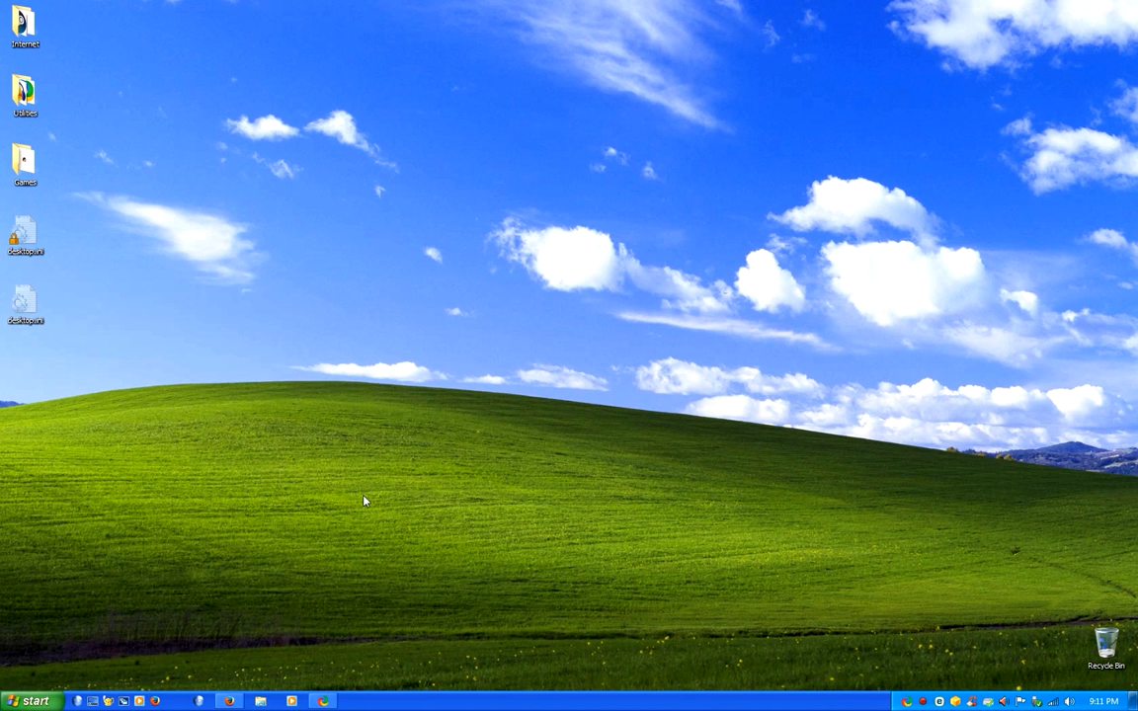
mouse_move(273, 430)
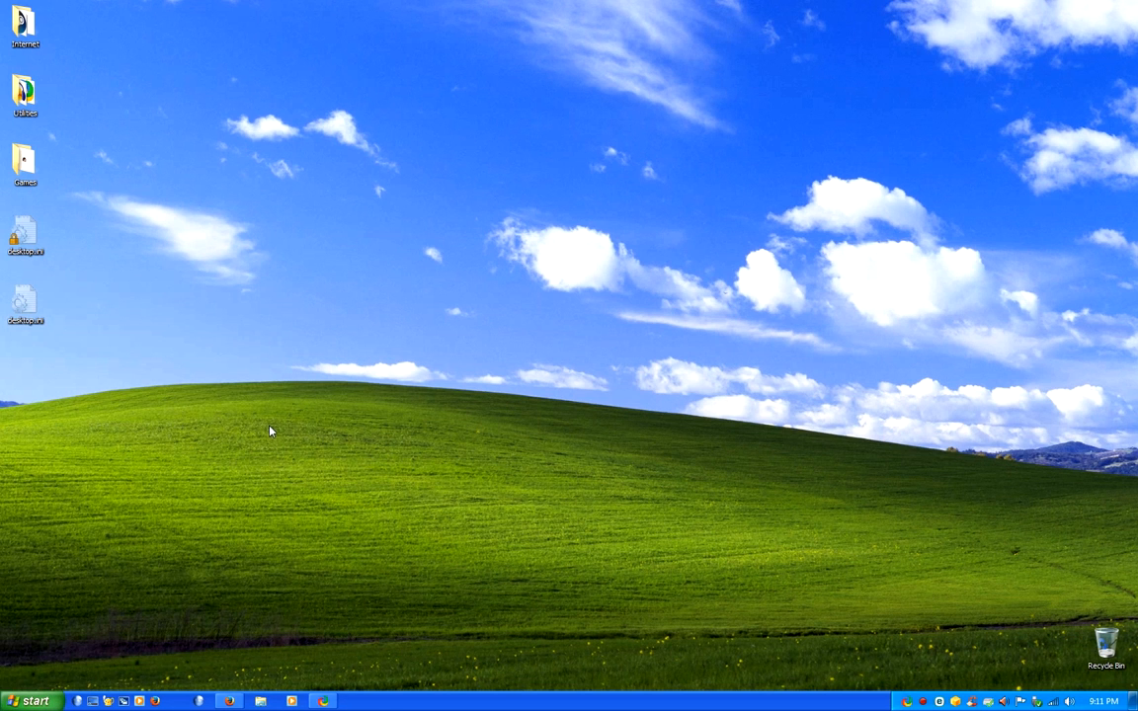
mouse_move(179, 628)
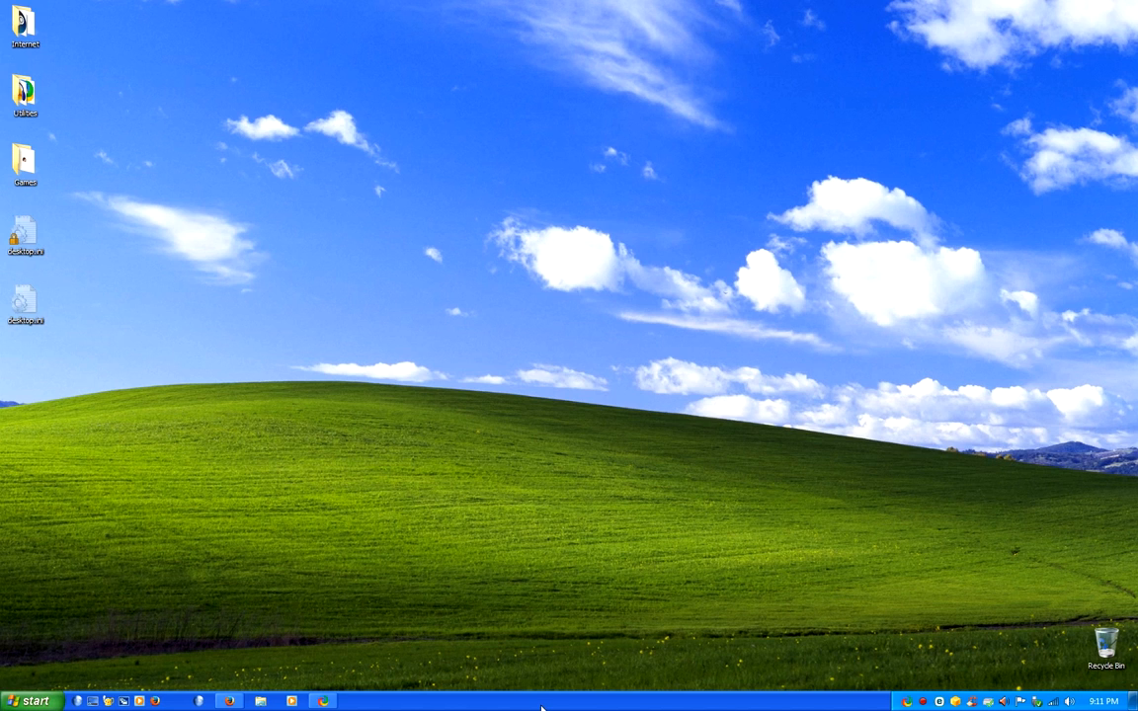
mouse_move(305, 675)
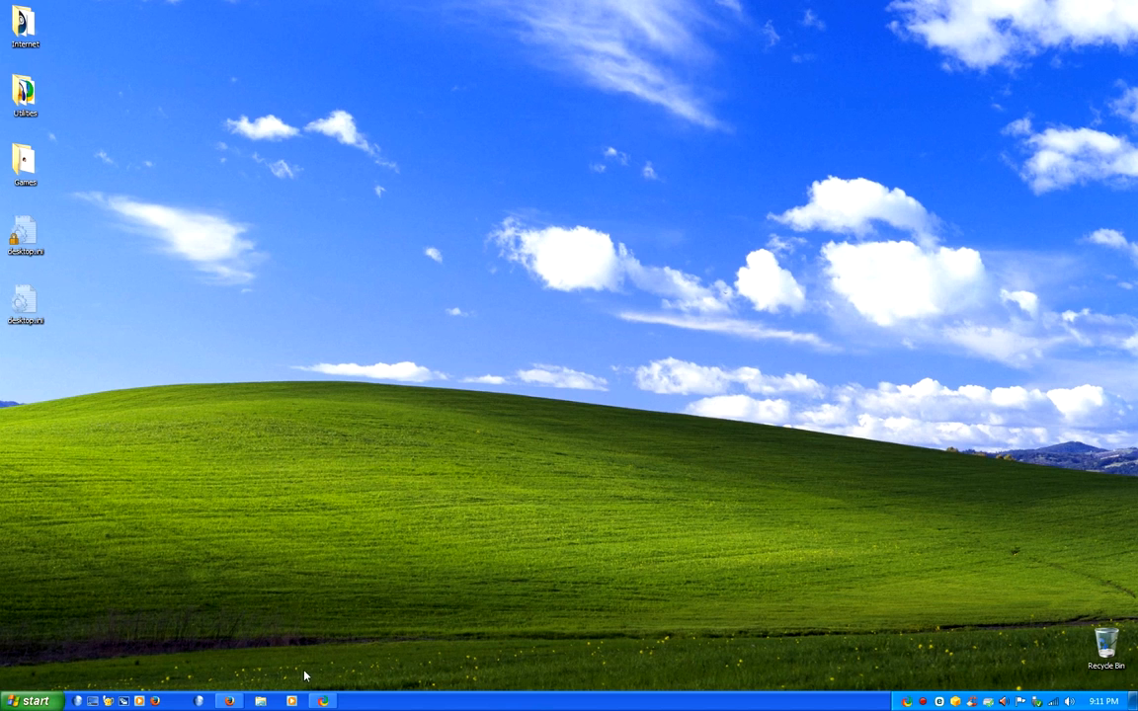
Step: Open the XP Luna-style start menu from the green start button
left_click(27, 699)
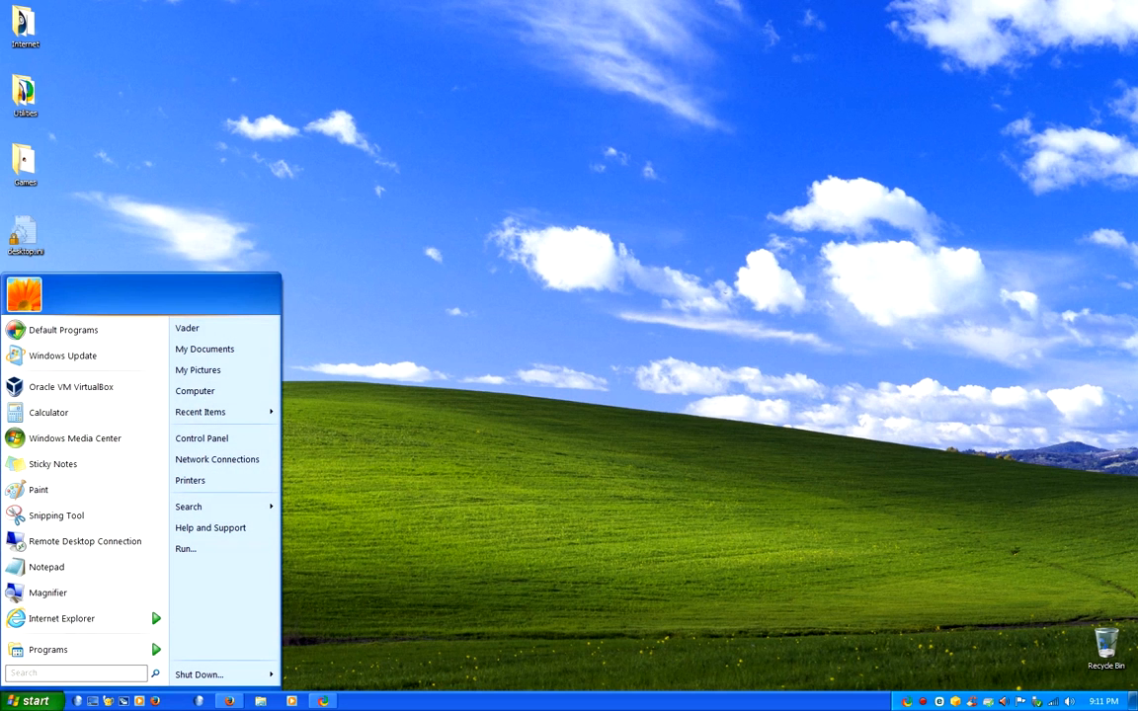
Step: Browse into Local Disk (C:) from the Computer window to list its folders and files
left_click(47, 648)
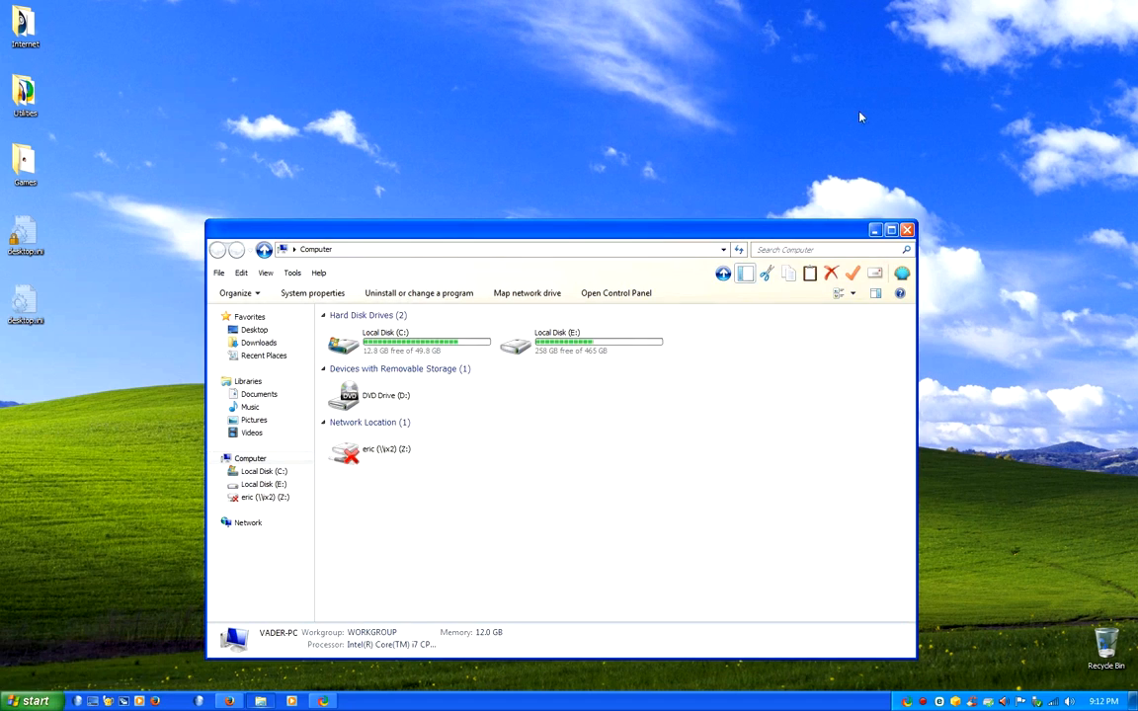
left_click(265, 470)
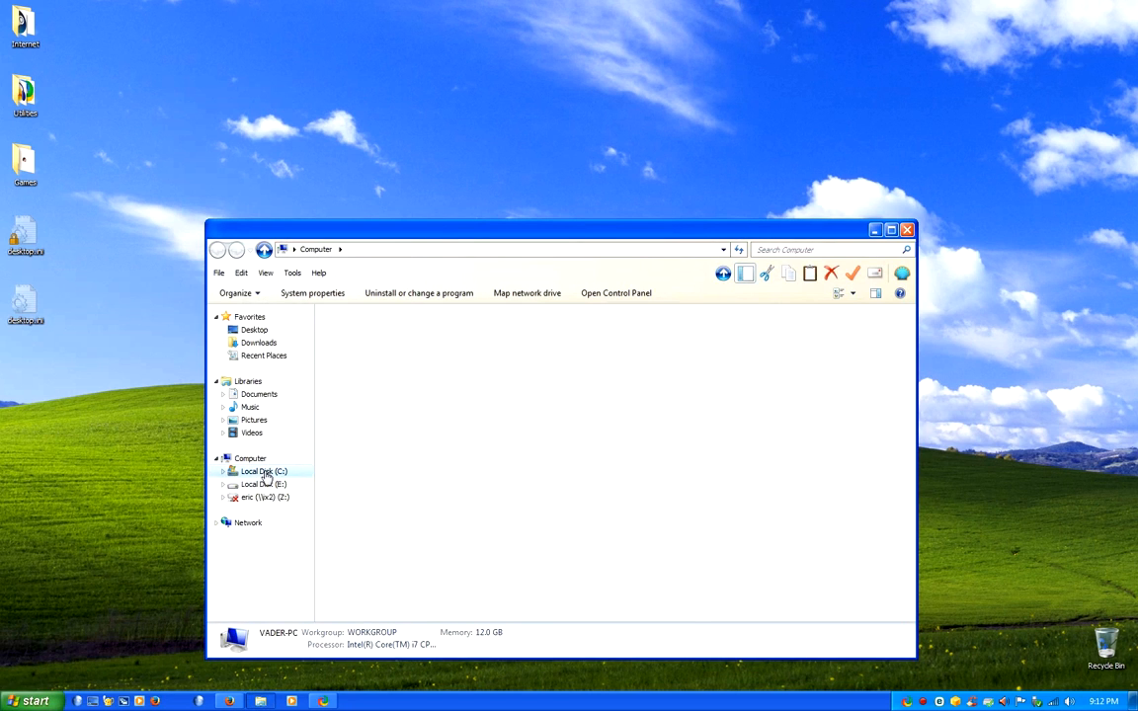
double_click(264, 470)
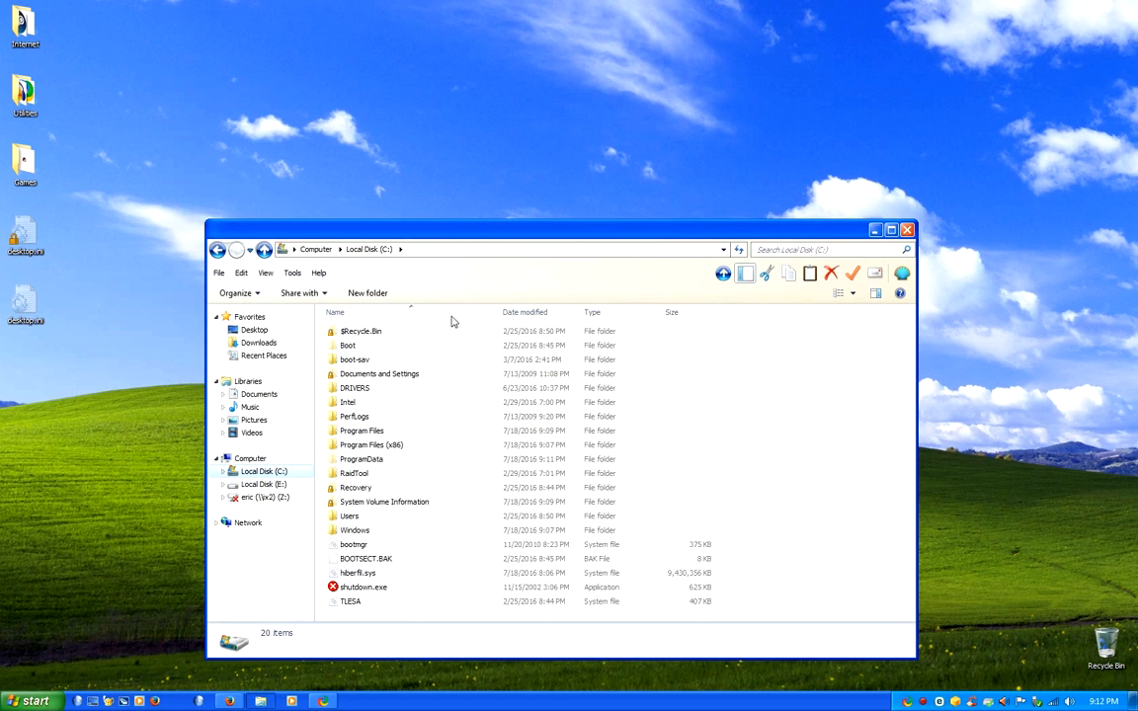